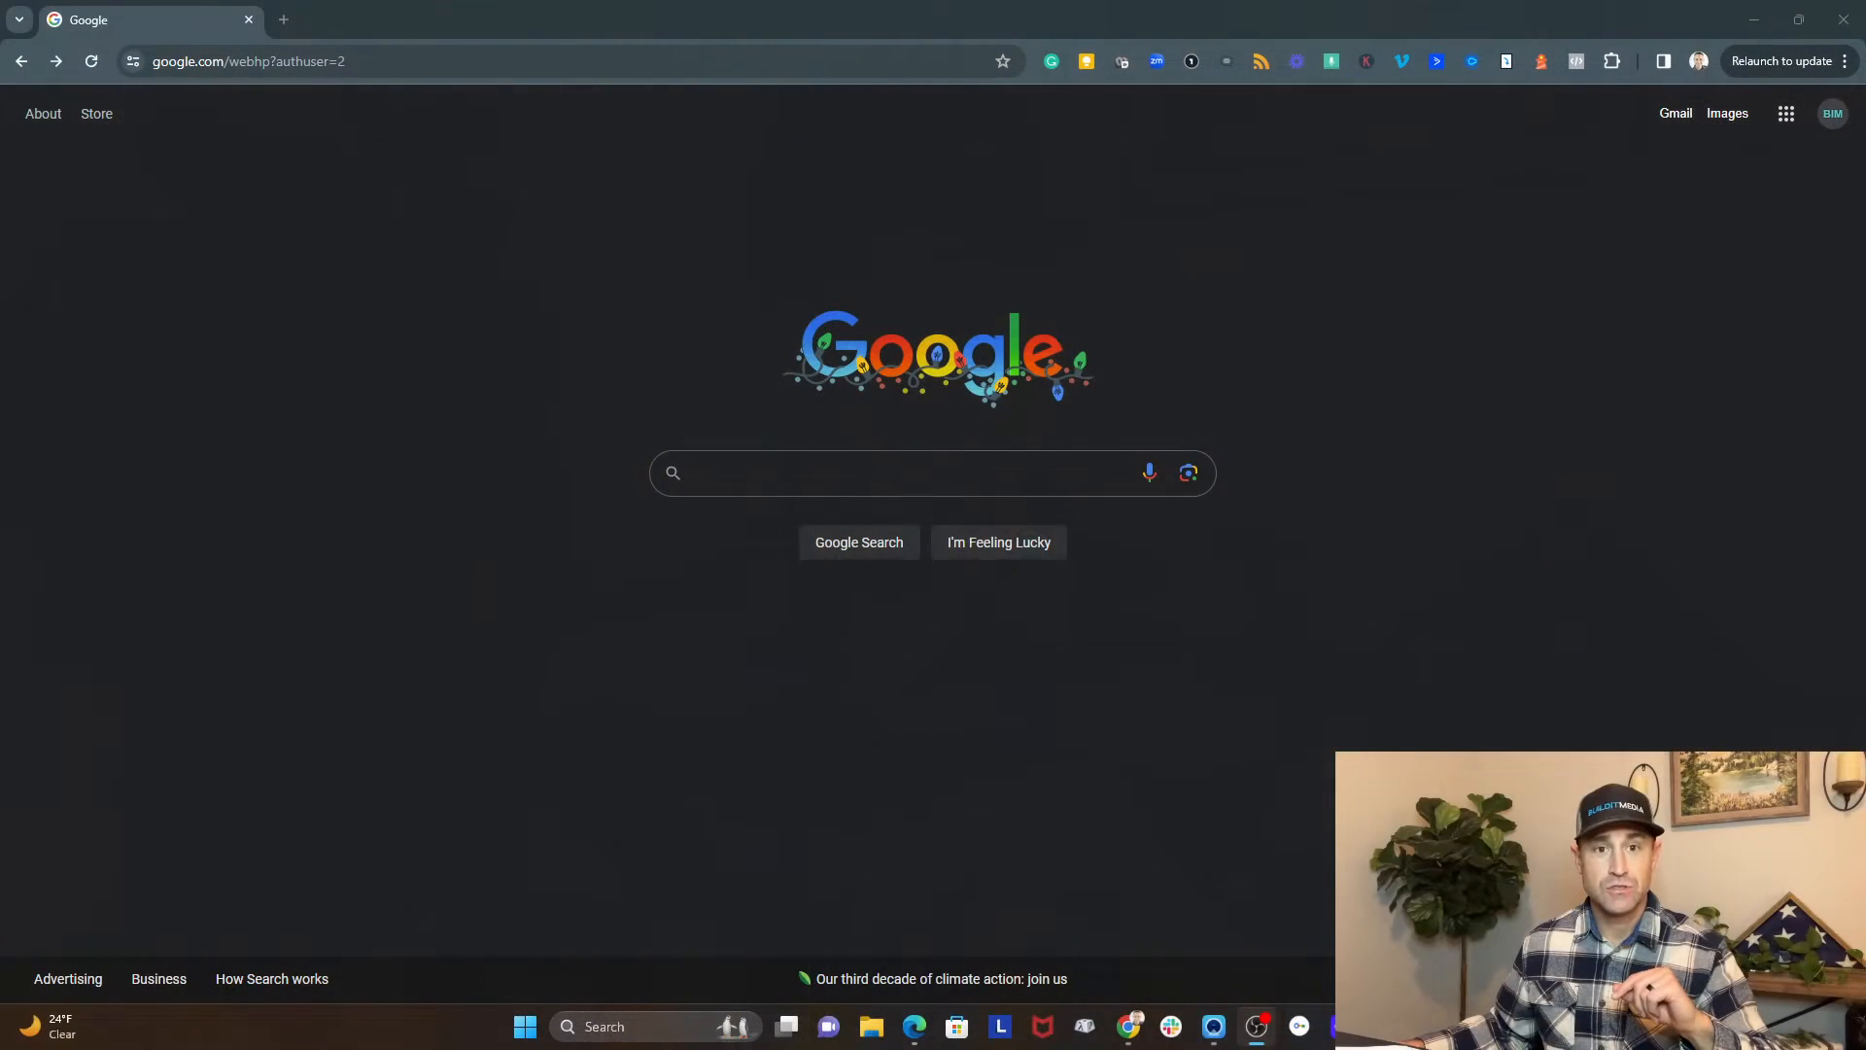
{"action": "mouse_move", "coordinate": [1034, 458]}
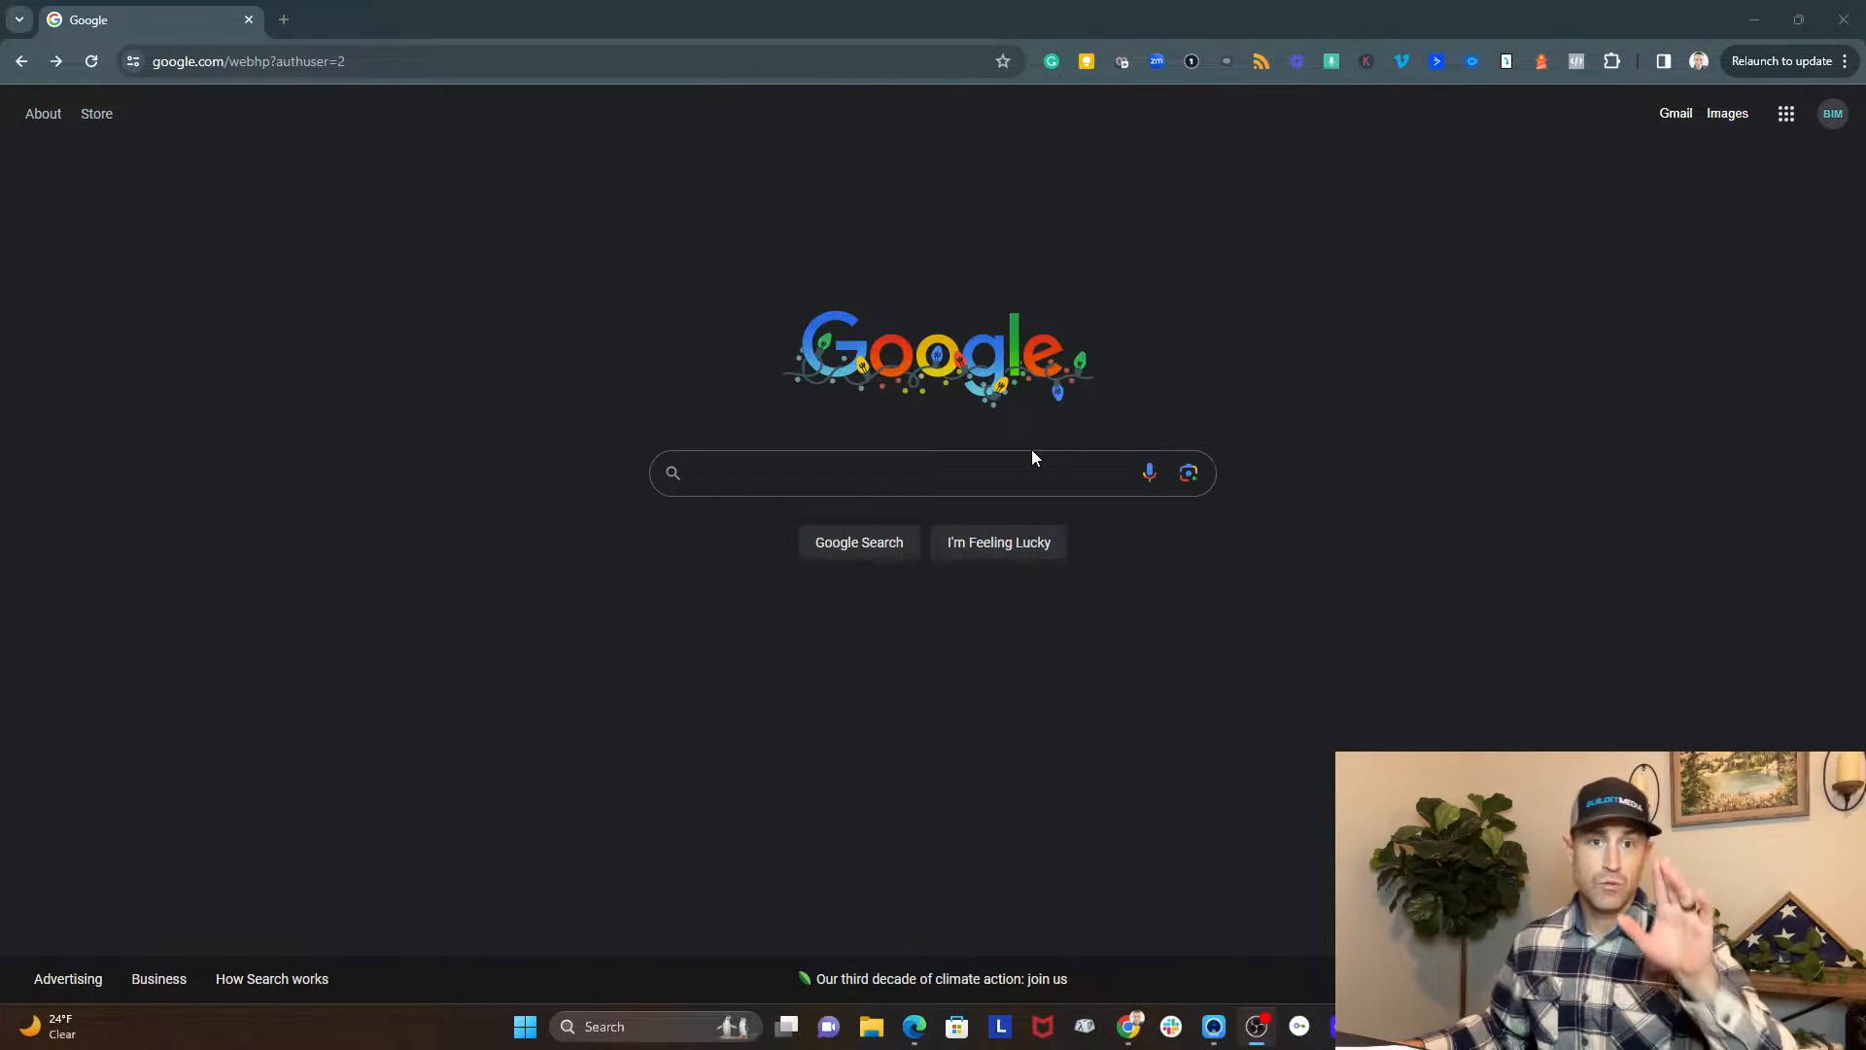
{"action": "mouse_move", "coordinate": [1832, 113]}
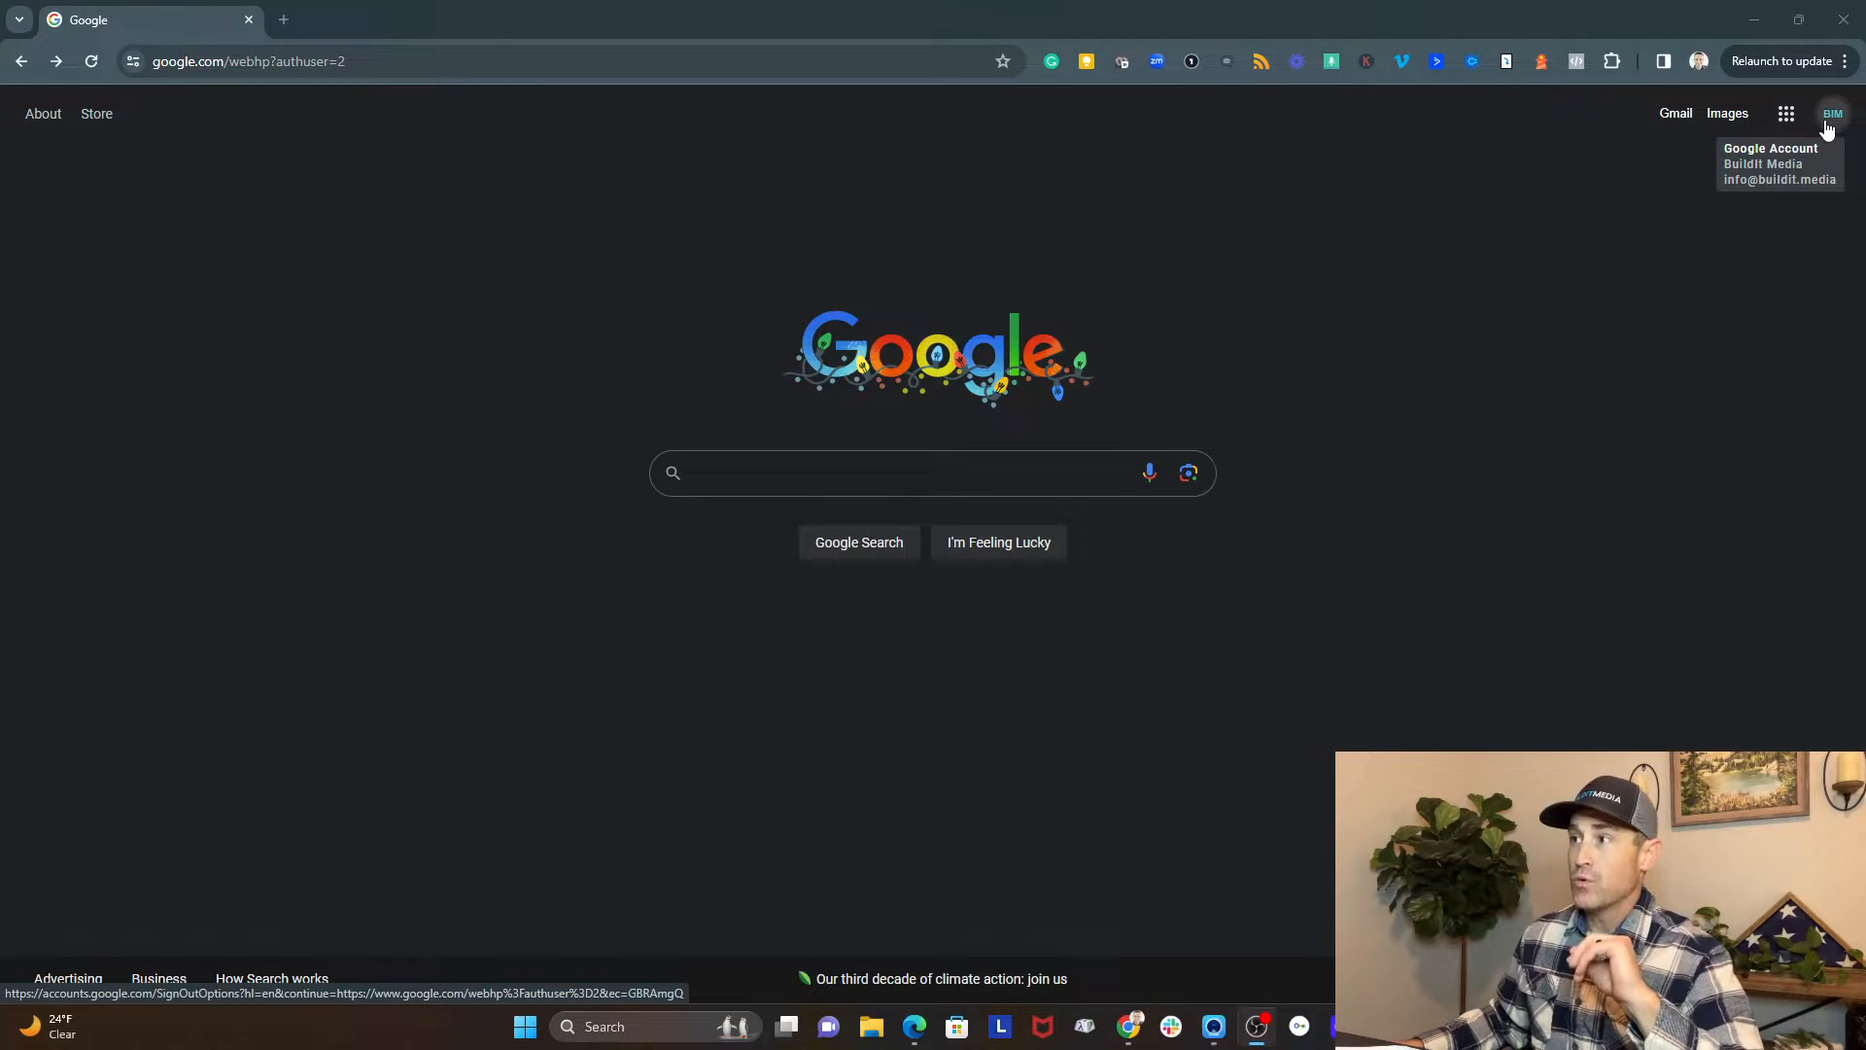
{"action": "mouse_move", "coordinate": [1516, 489]}
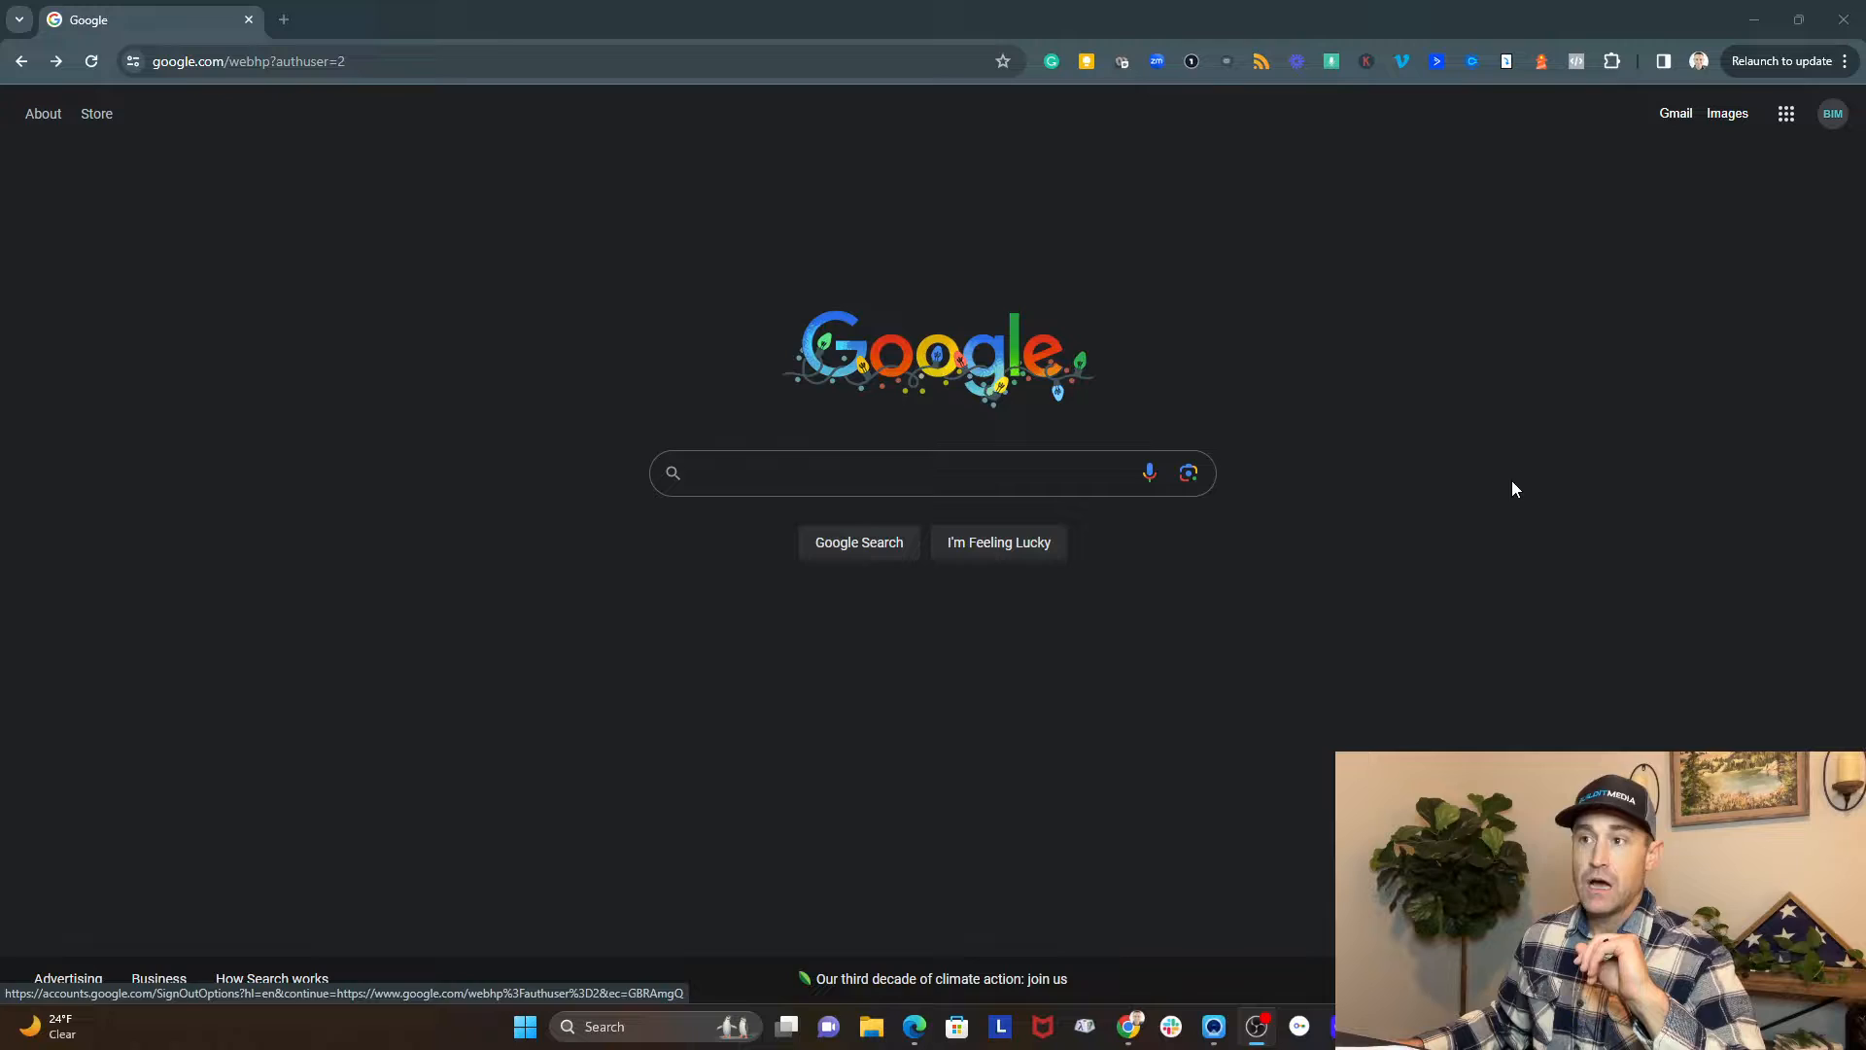
{"action": "mouse_move", "coordinate": [1086, 541]}
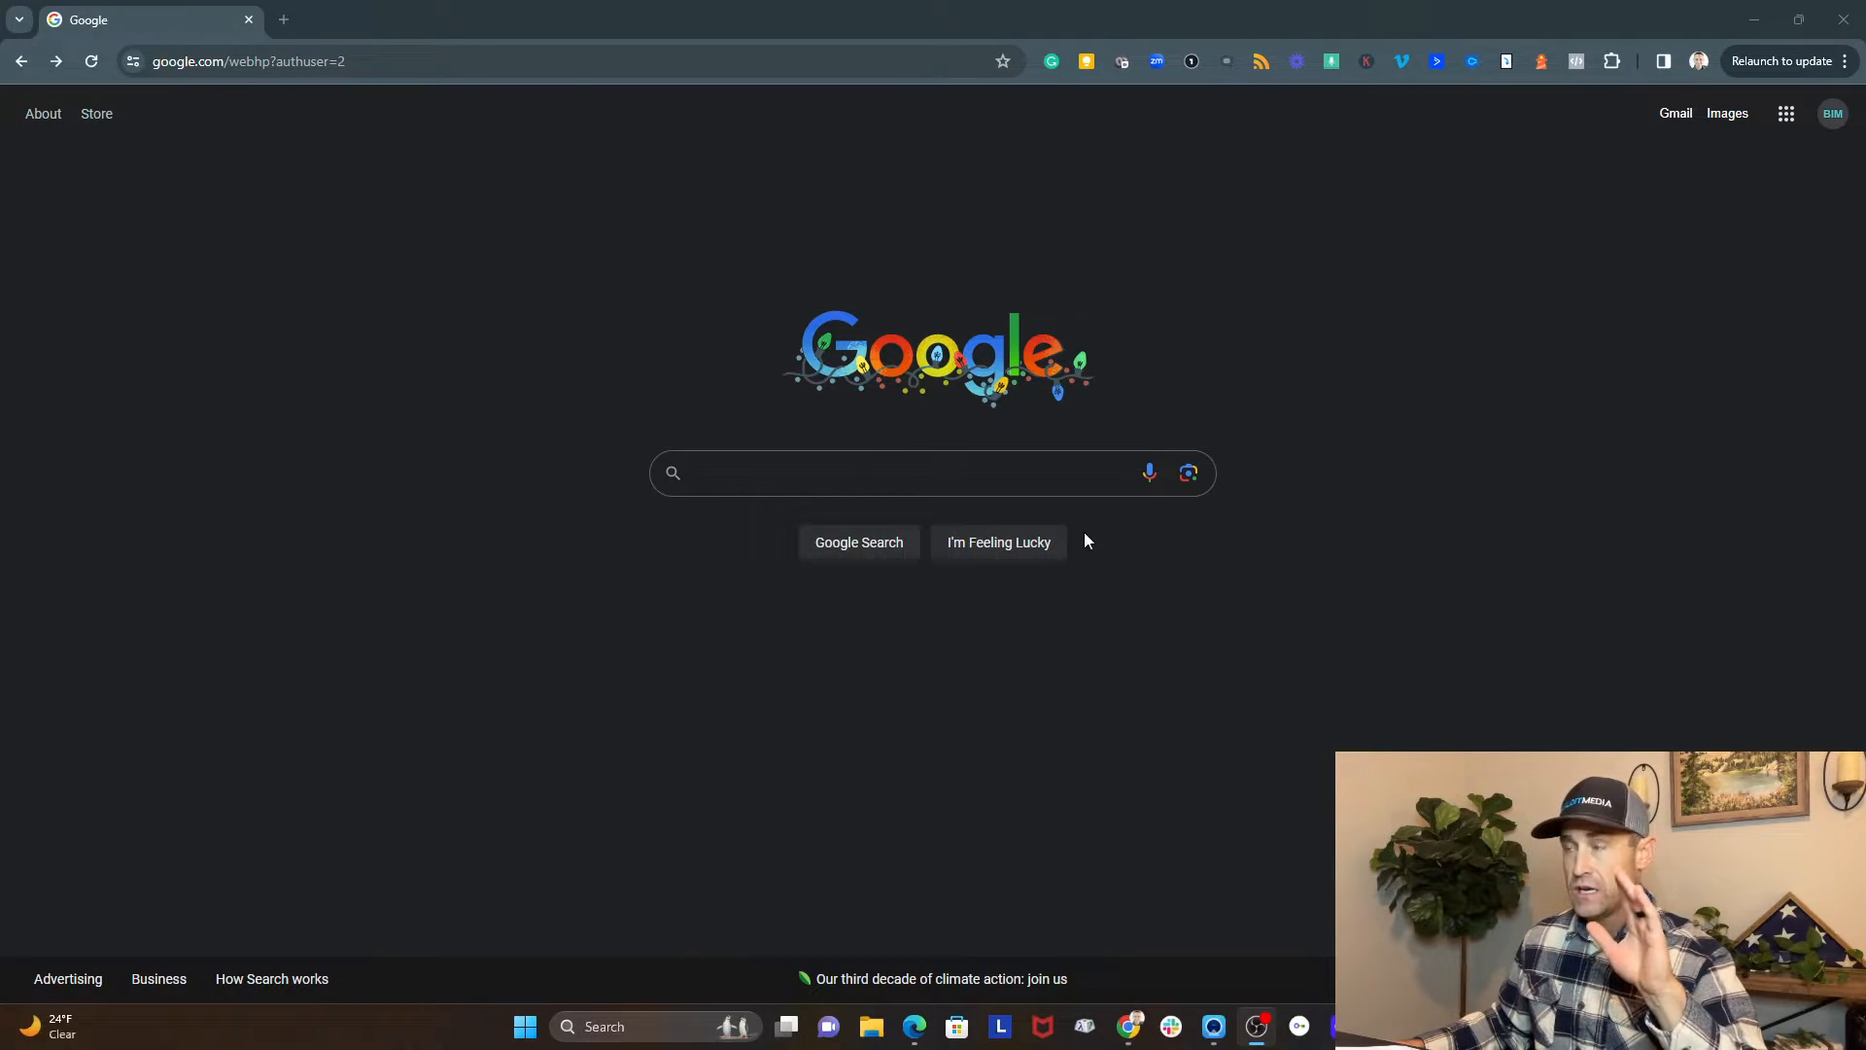
{"action": "mouse_move", "coordinate": [1787, 114]}
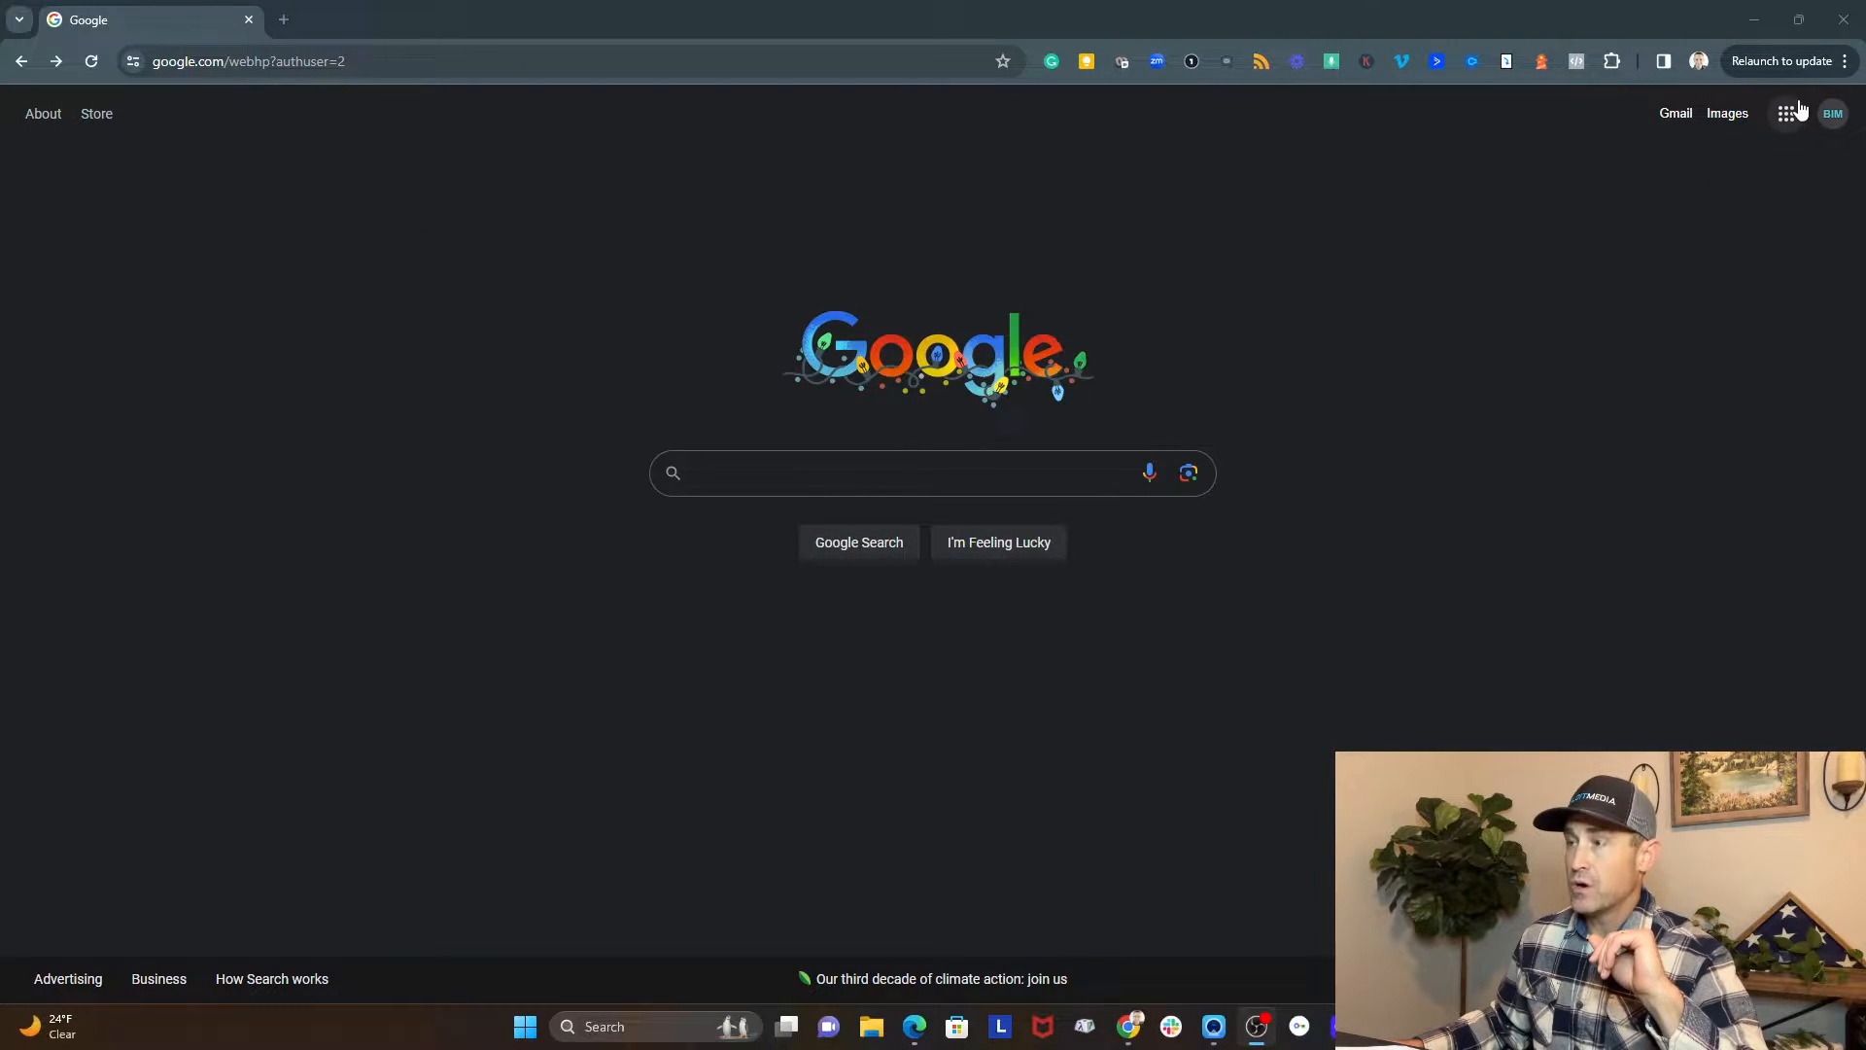
- Open Business Profile Manager from the Google apps grid
{"action": "left_click", "coordinate": [1786, 112]}
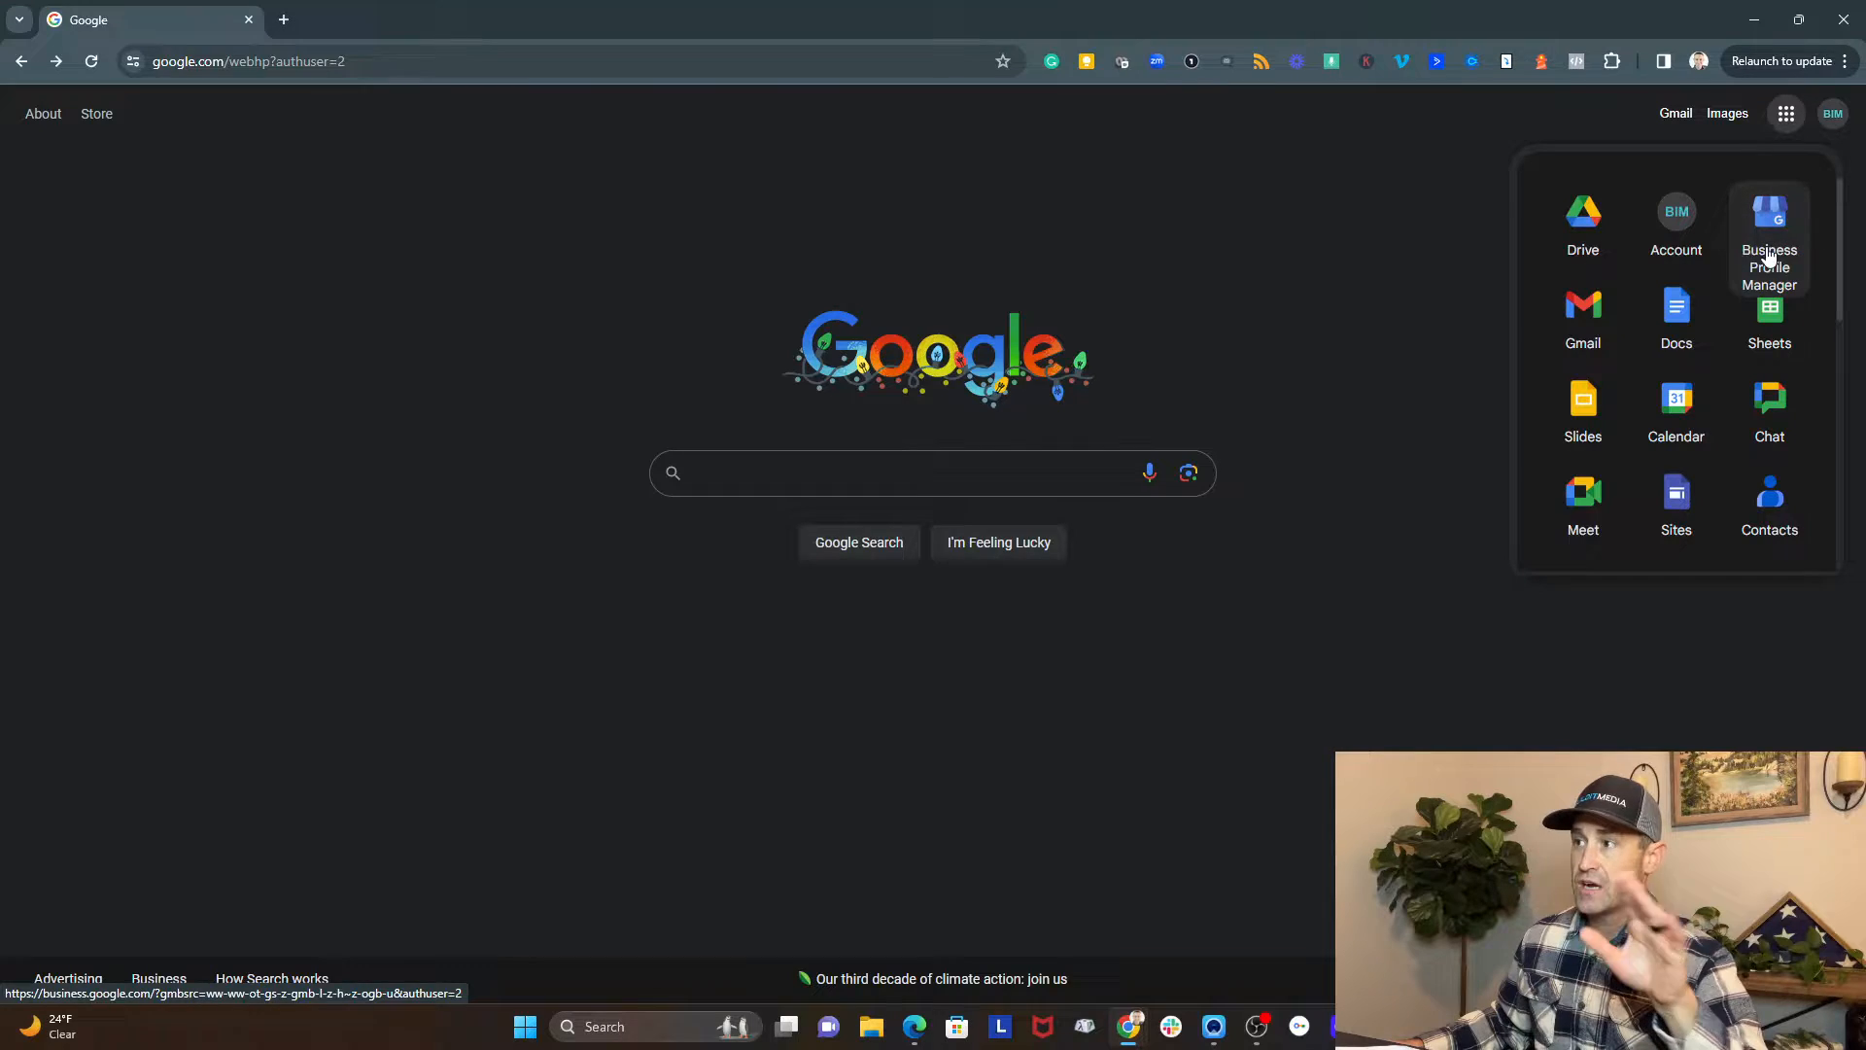
{"action": "left_click", "coordinate": [1770, 233]}
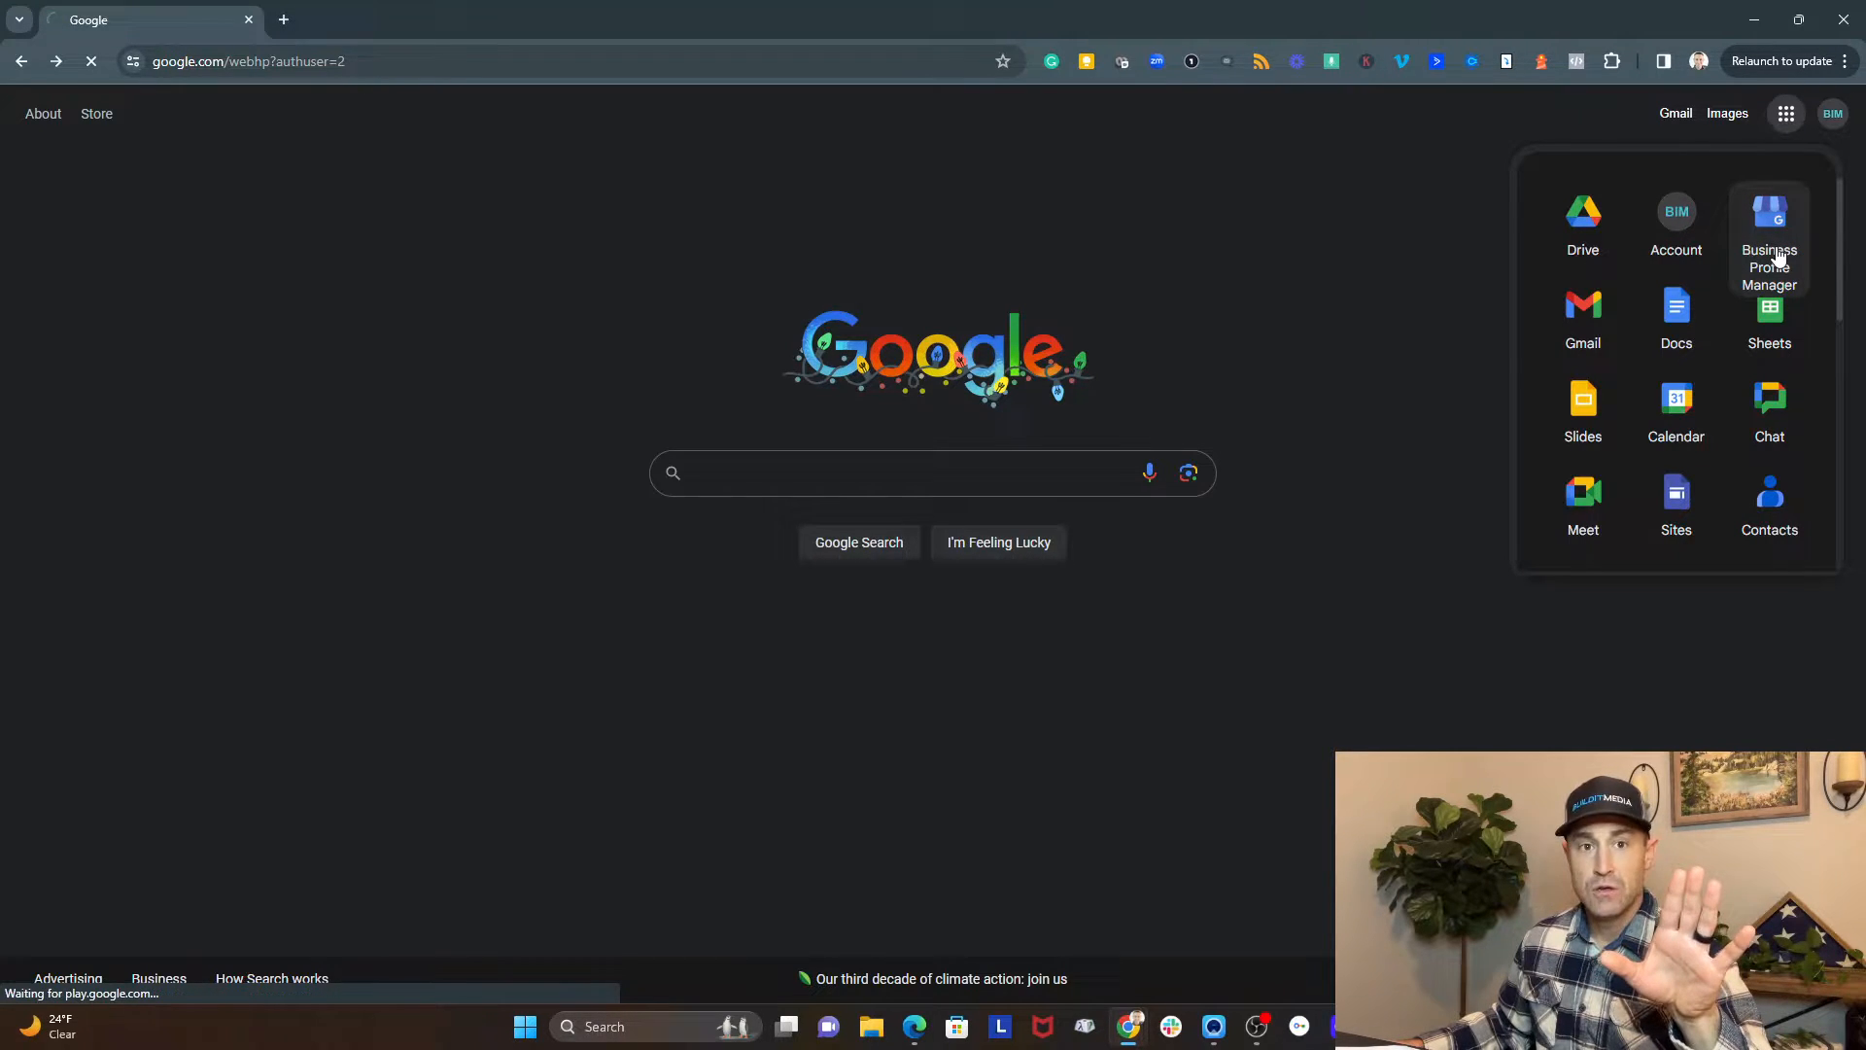
{"action": "left_click", "coordinate": [1769, 211]}
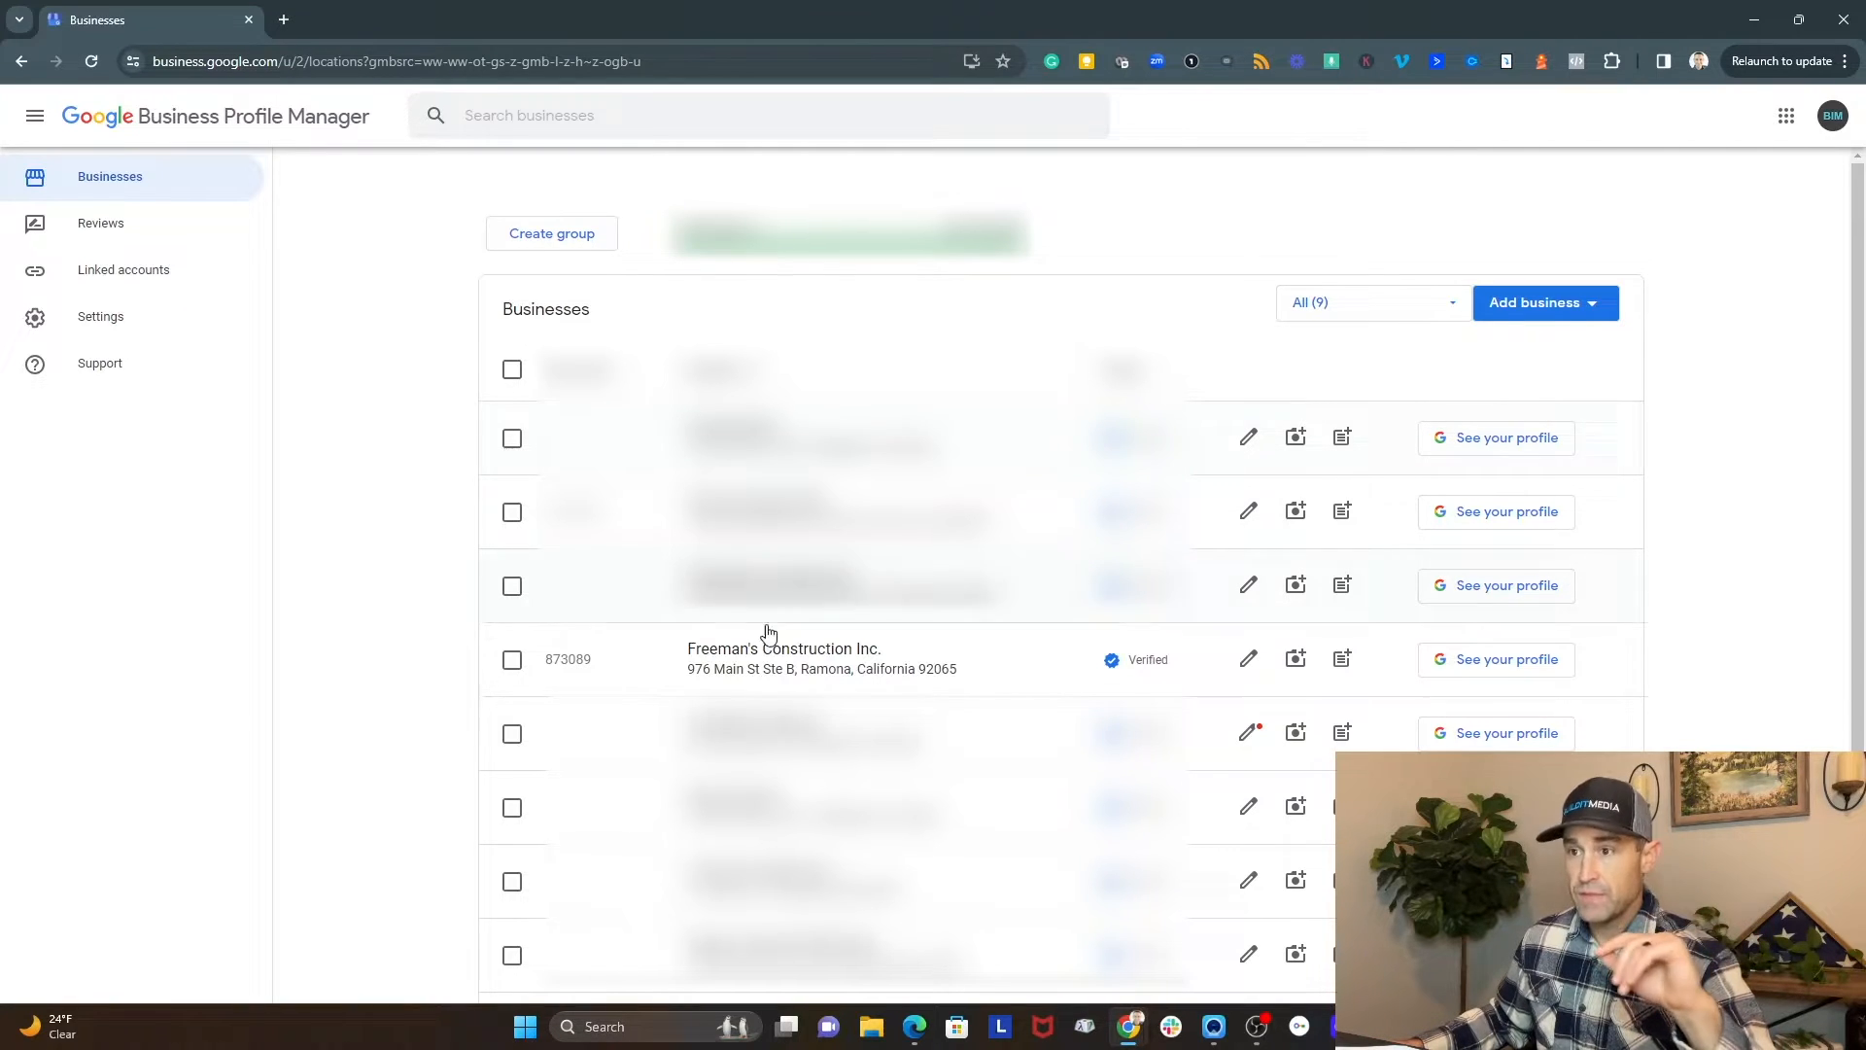
{"action": "mouse_move", "coordinate": [774, 681]}
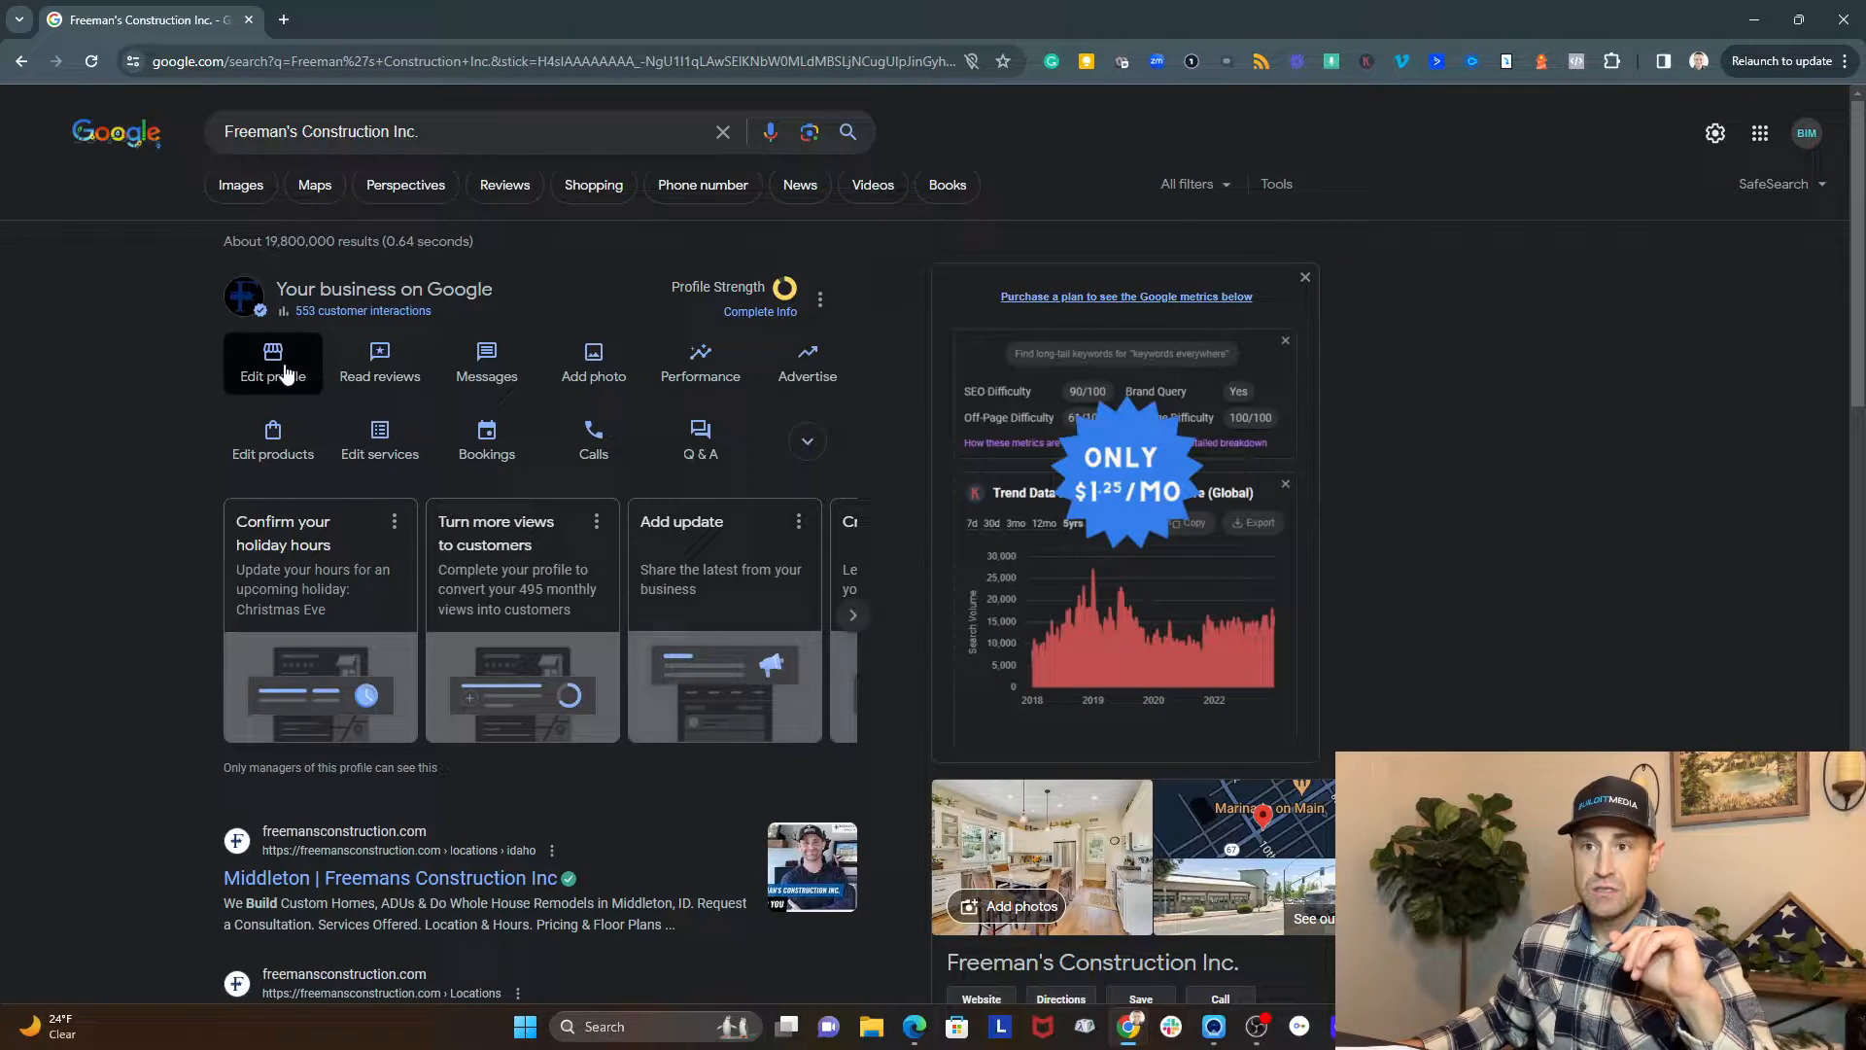
- View the Freeman's Construction profile's extra actions, then return to the businesses list
{"action": "left_click", "coordinate": [486, 440]}
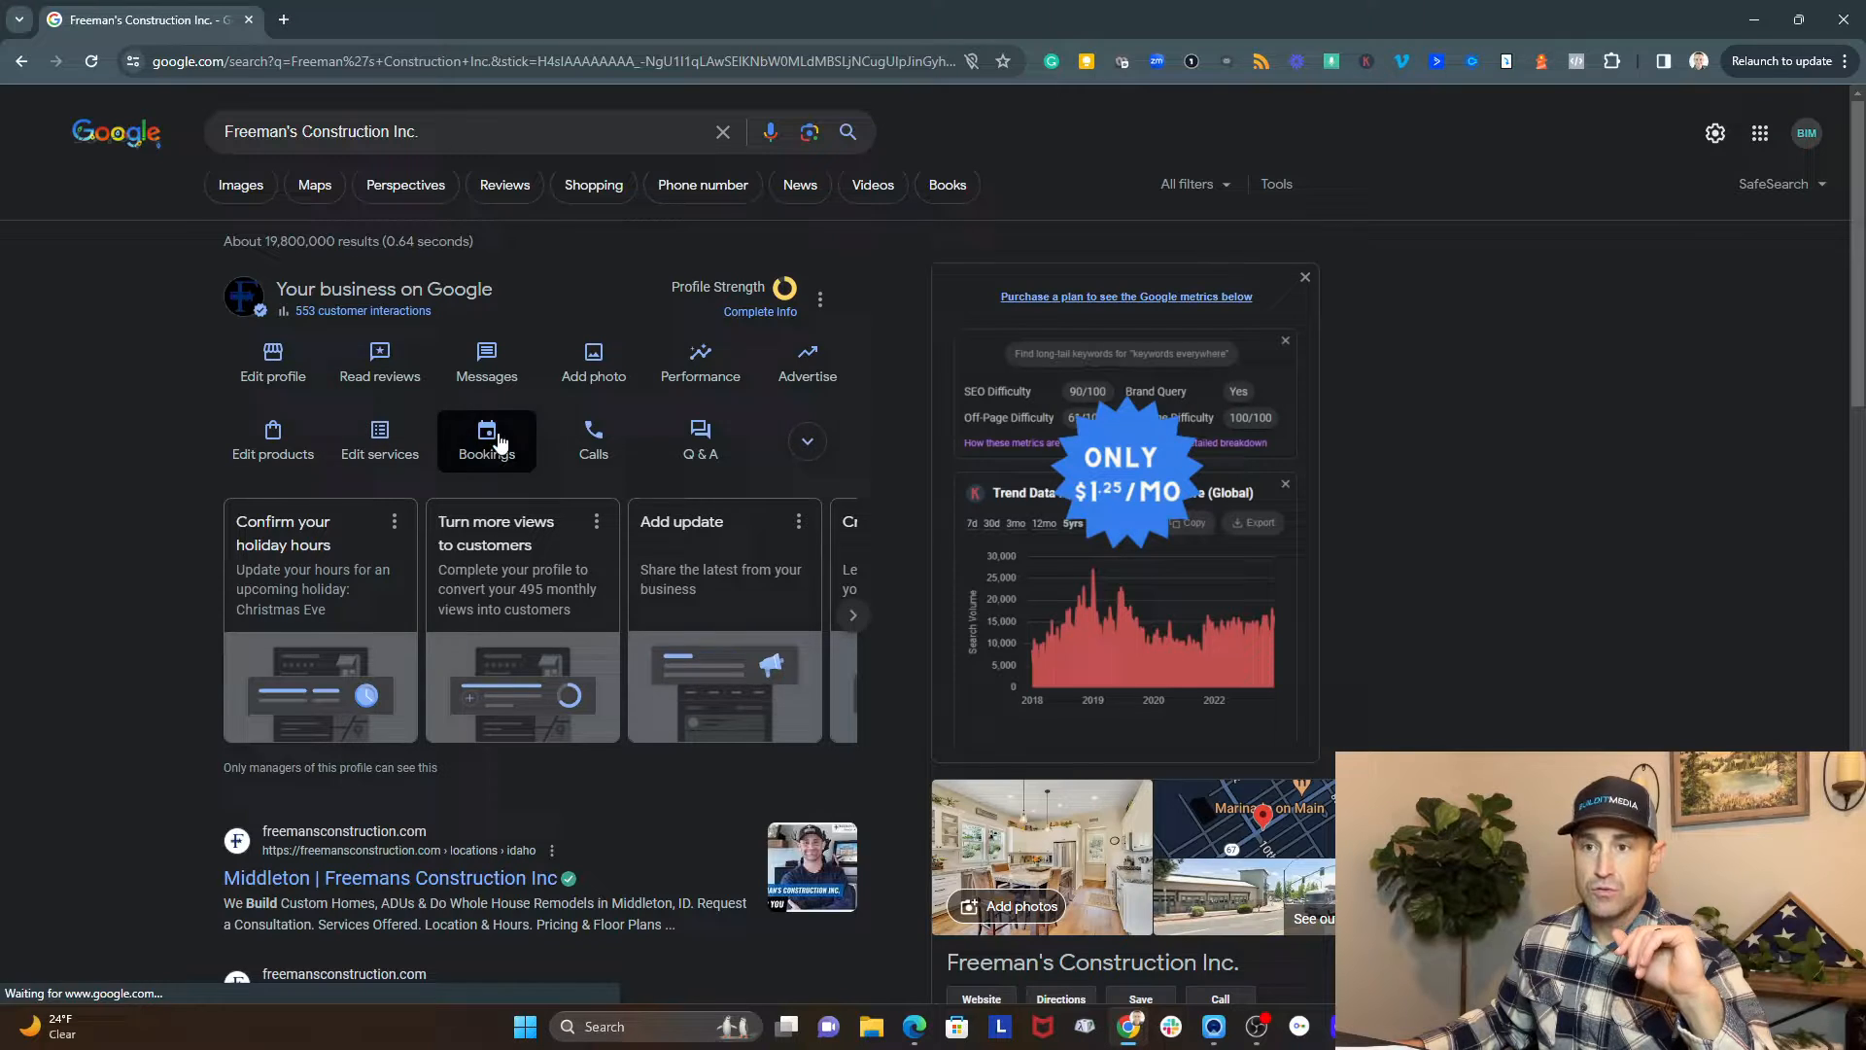
{"action": "left_click", "coordinate": [807, 441]}
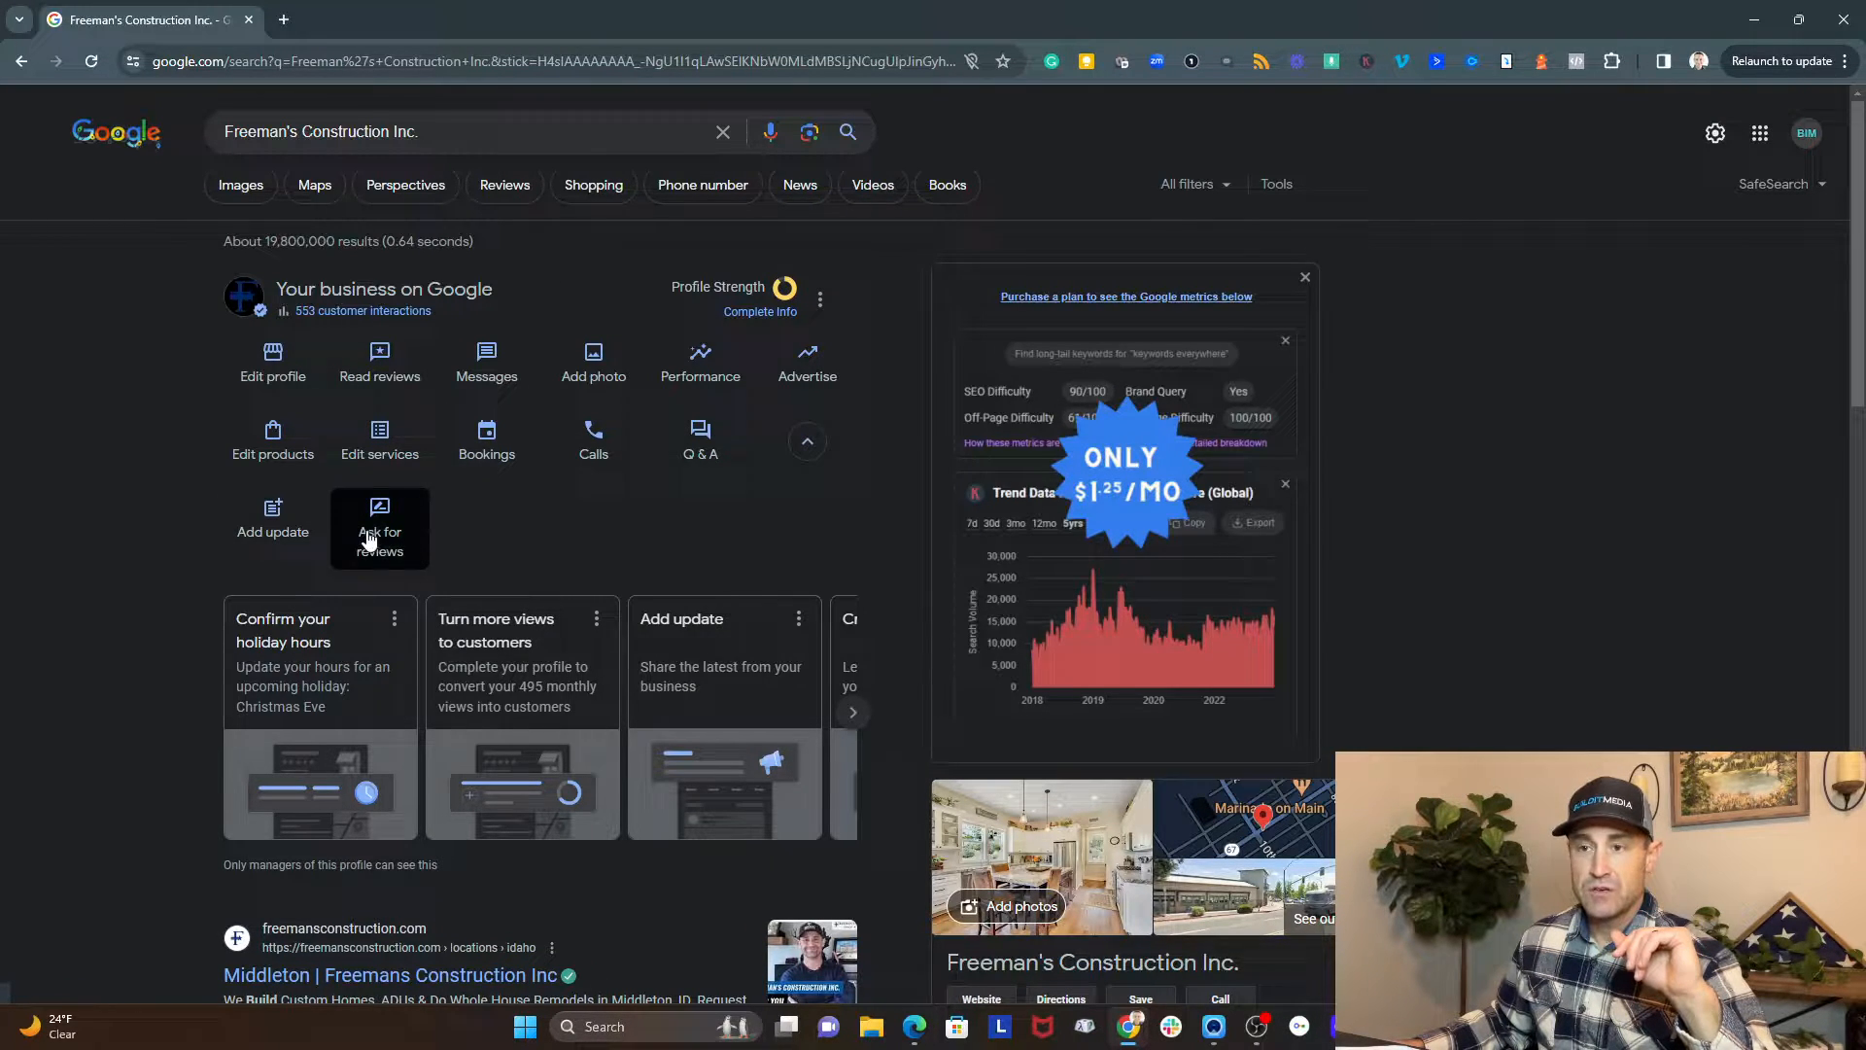
{"action": "mouse_move", "coordinate": [427, 545]}
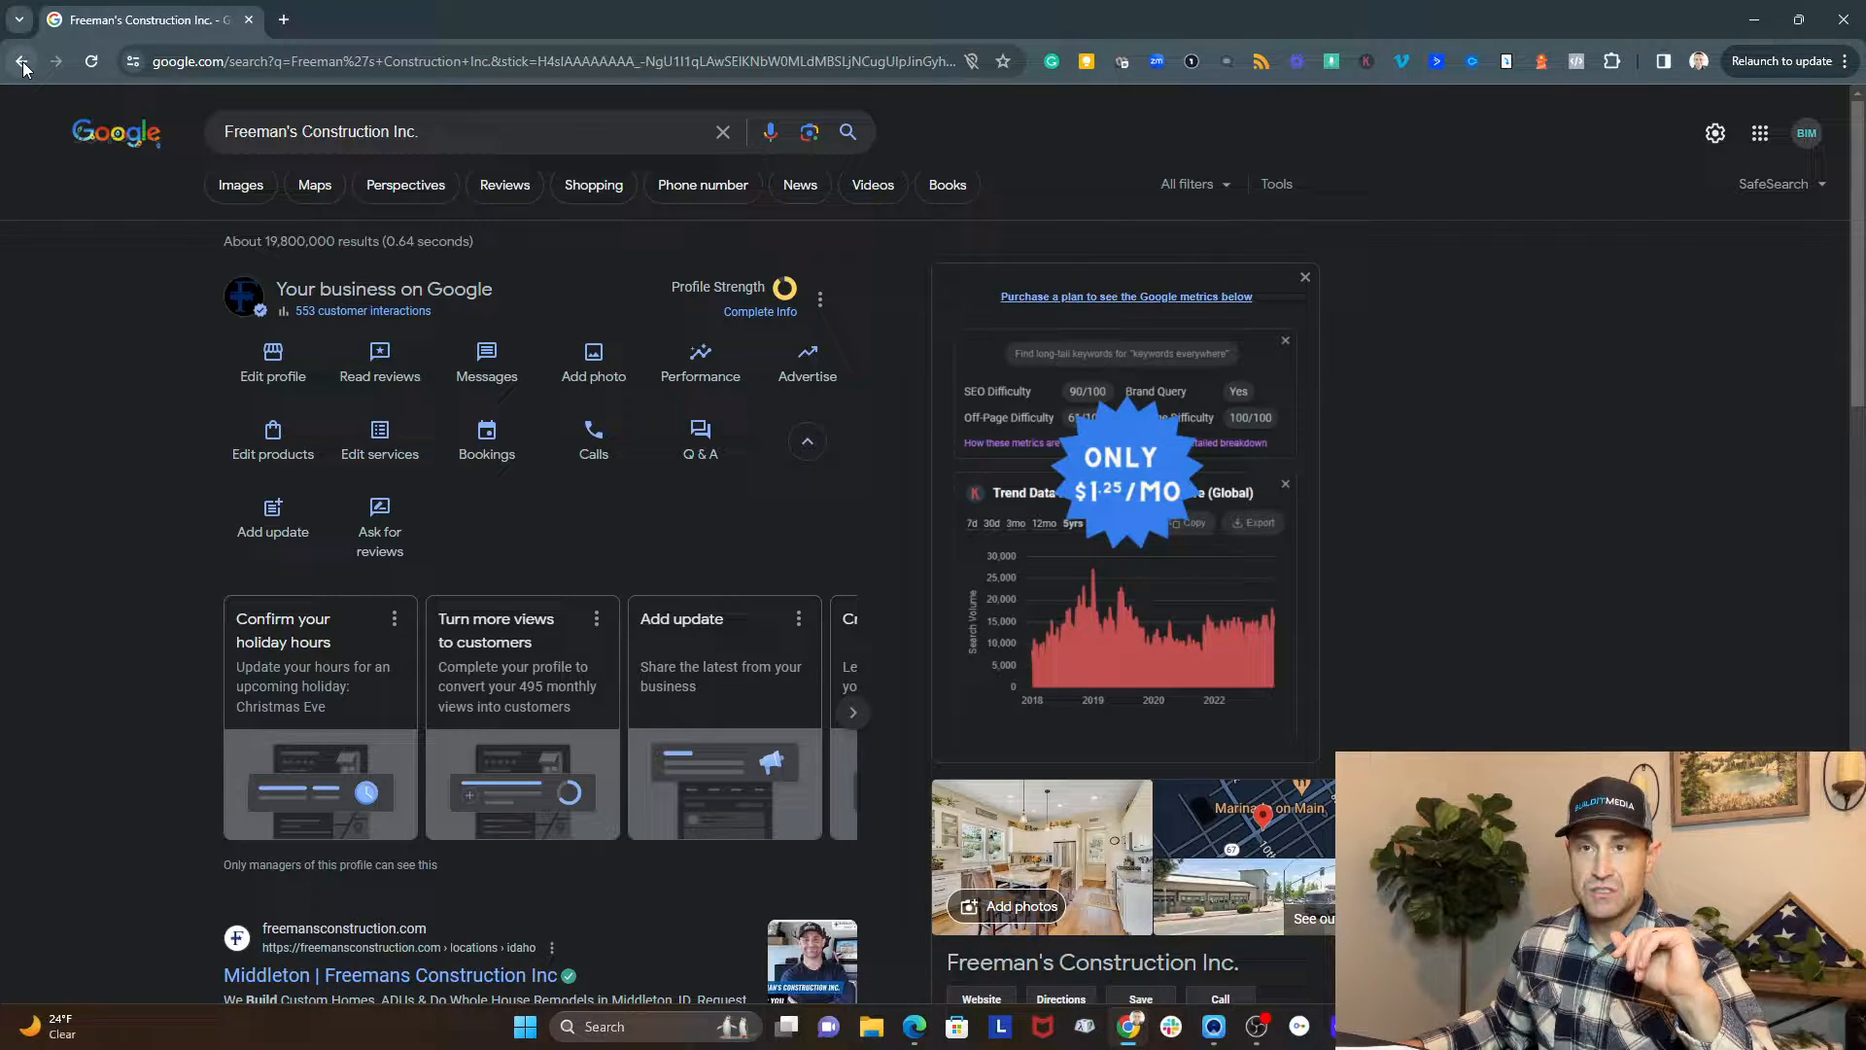
{"action": "left_click", "coordinate": [39, 61]}
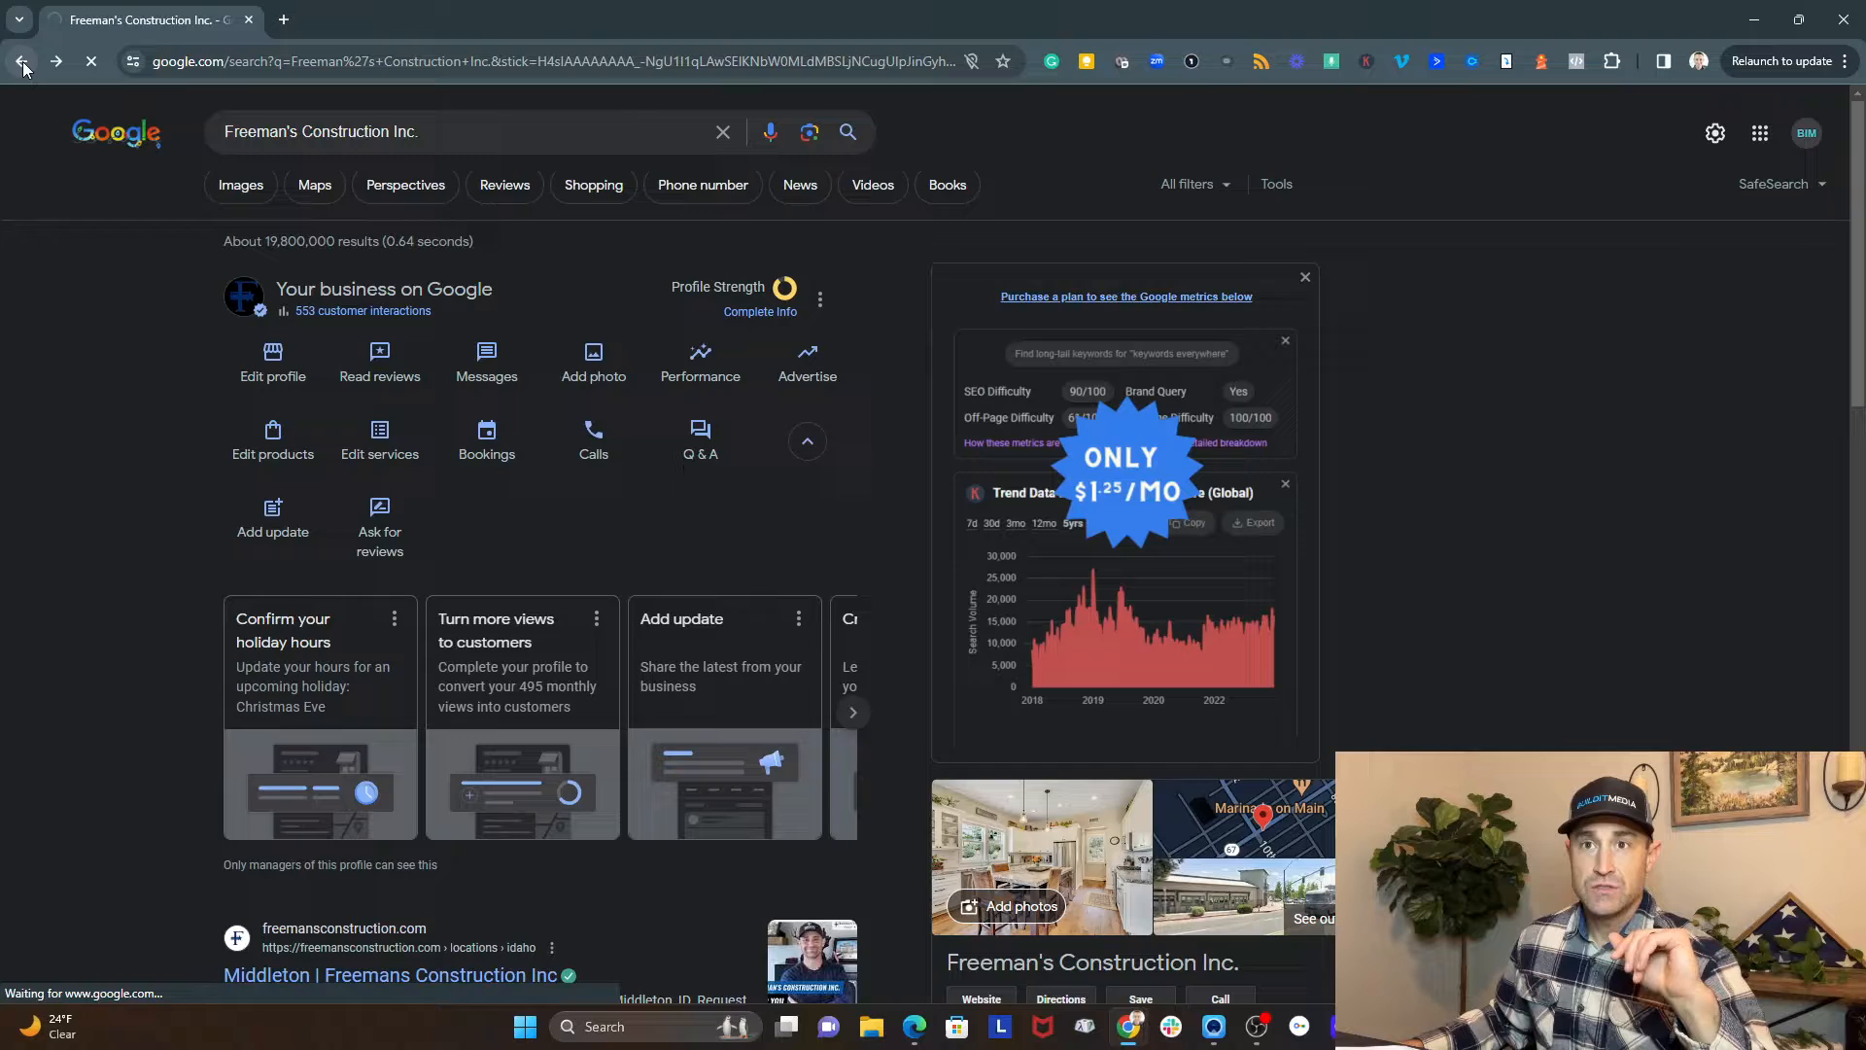
{"action": "left_click", "coordinate": [19, 59]}
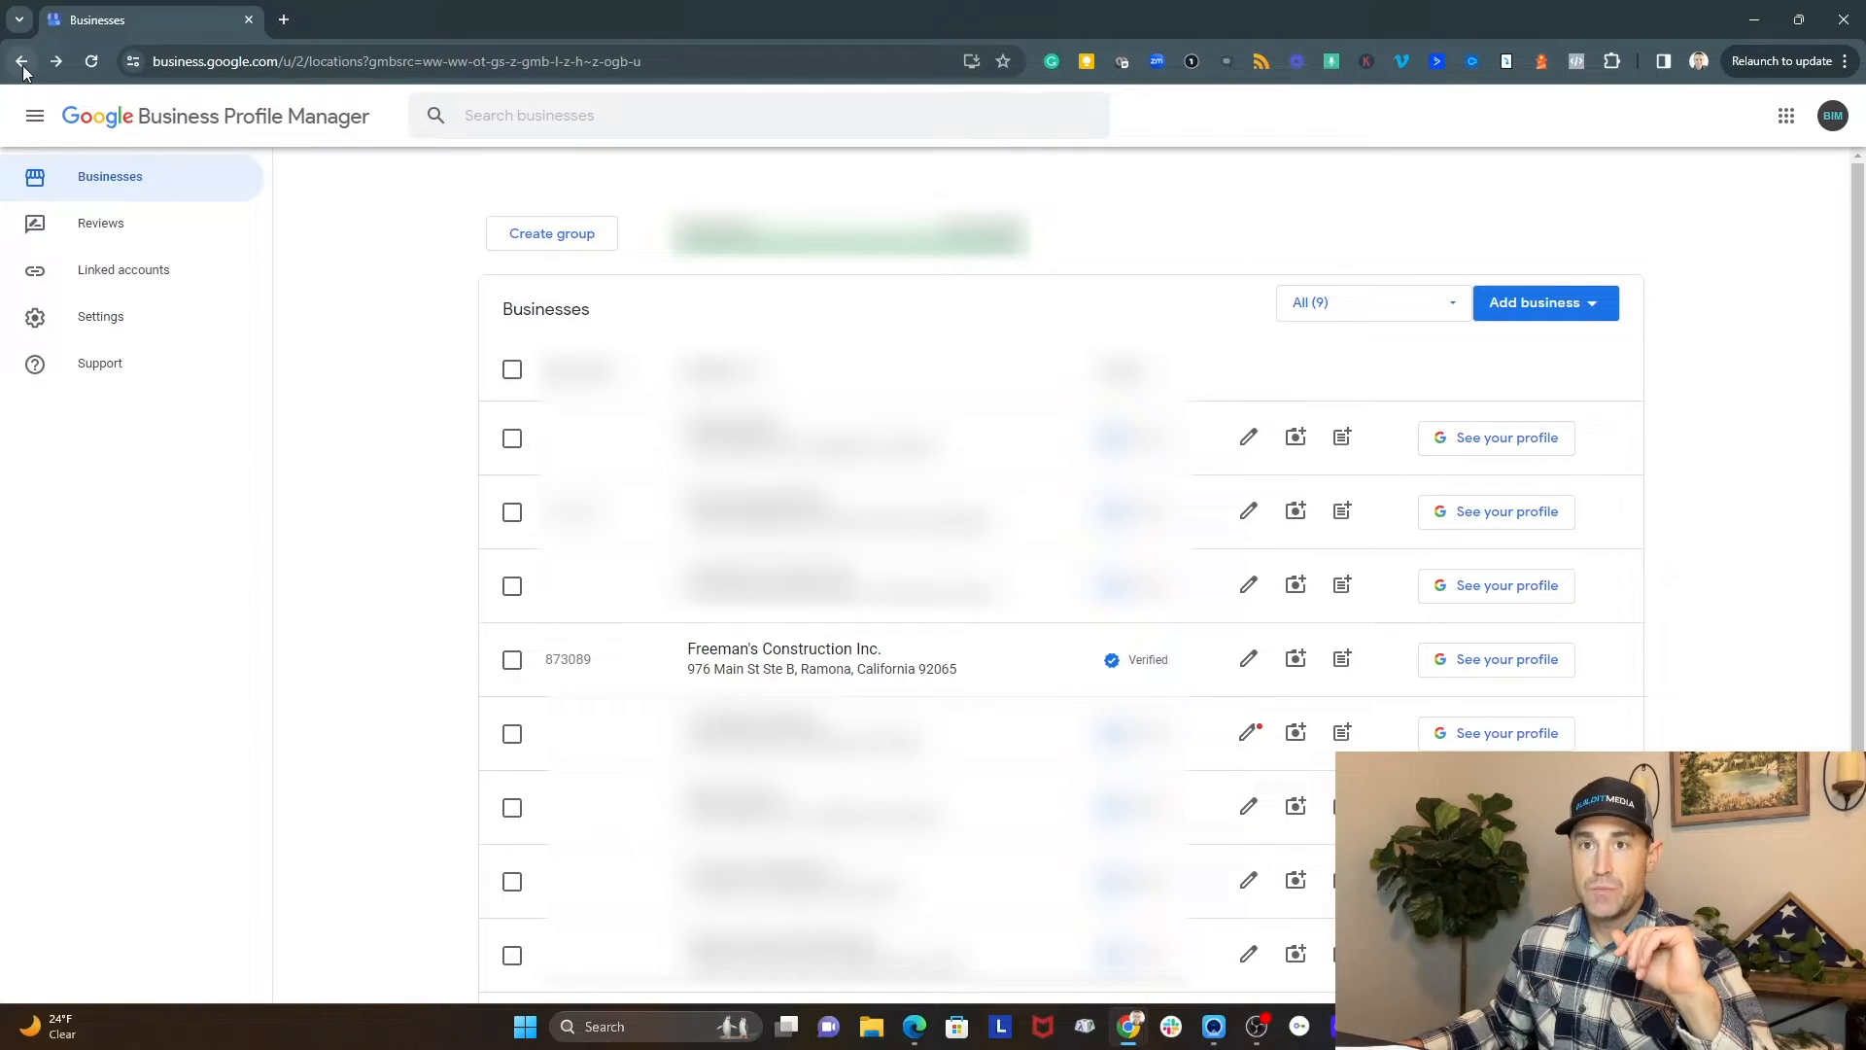
- Search Google for 'freemans construction' and pick the Freeman's Construction suggestion
{"action": "left_click", "coordinate": [25, 58]}
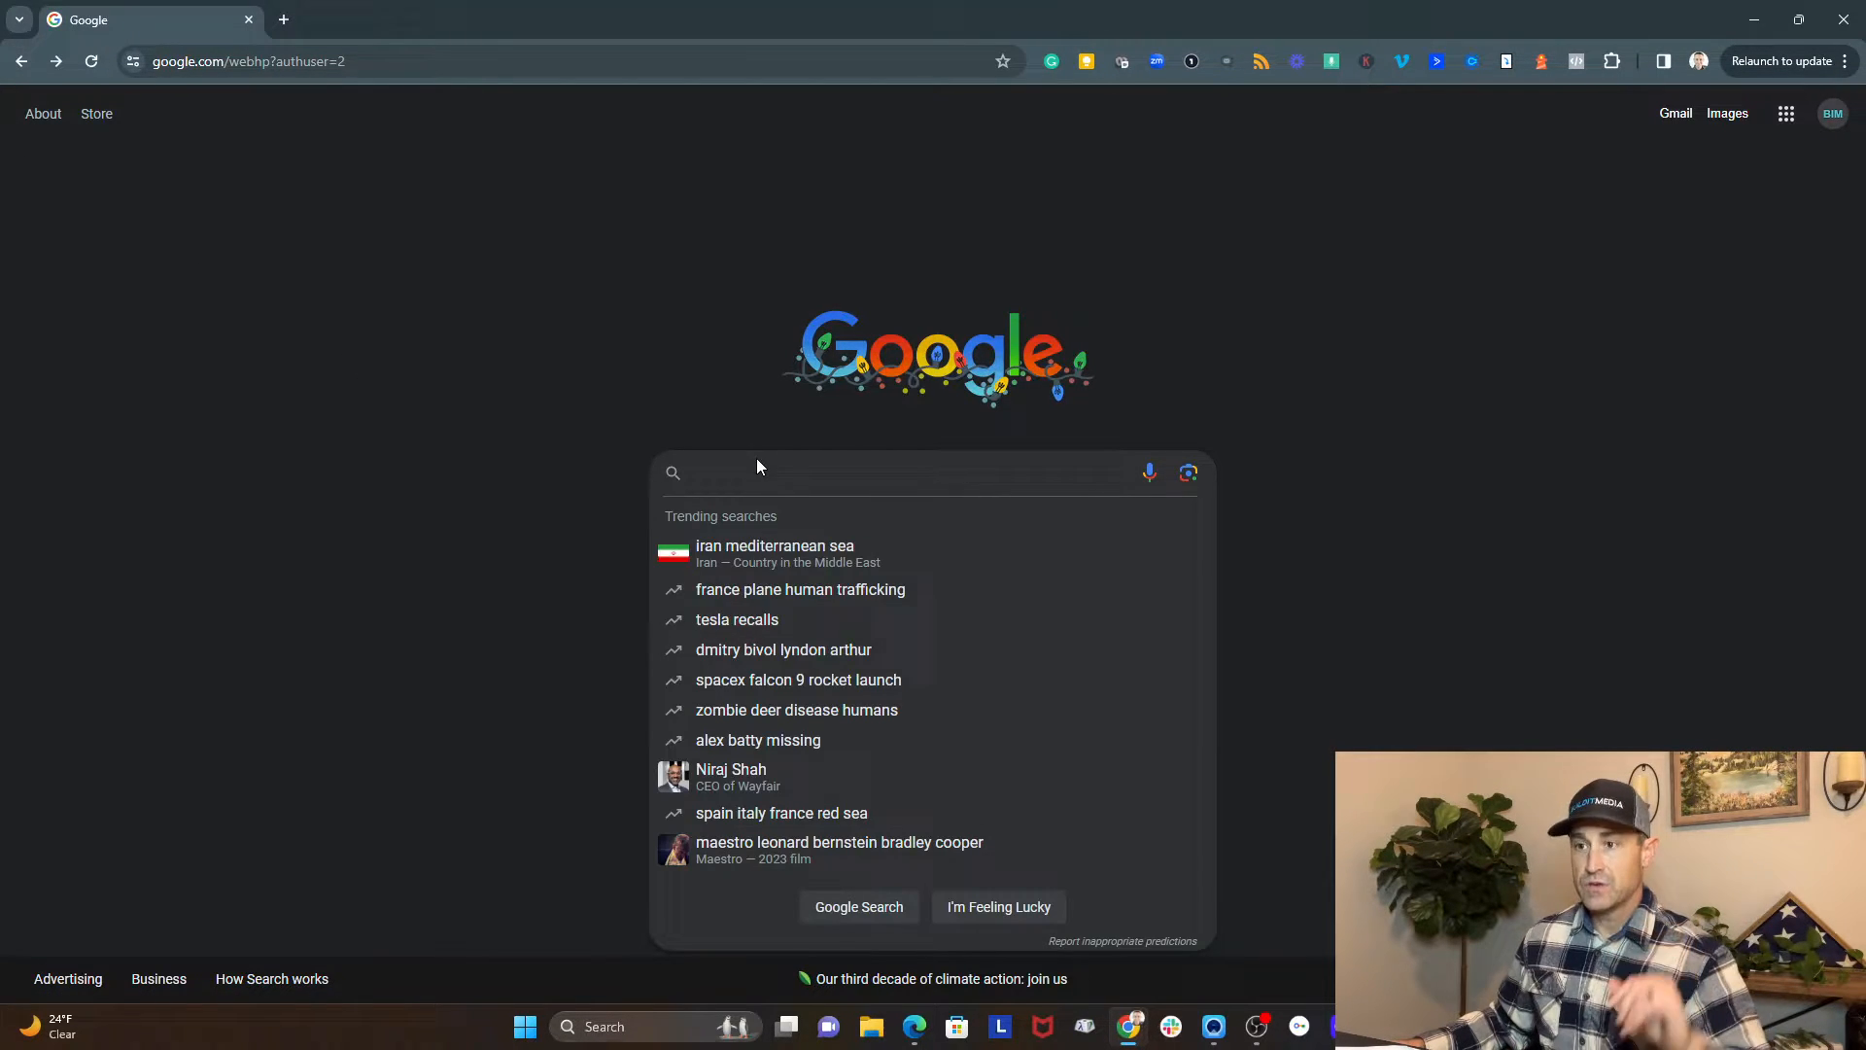
{"action": "type", "text": "freemans con"}
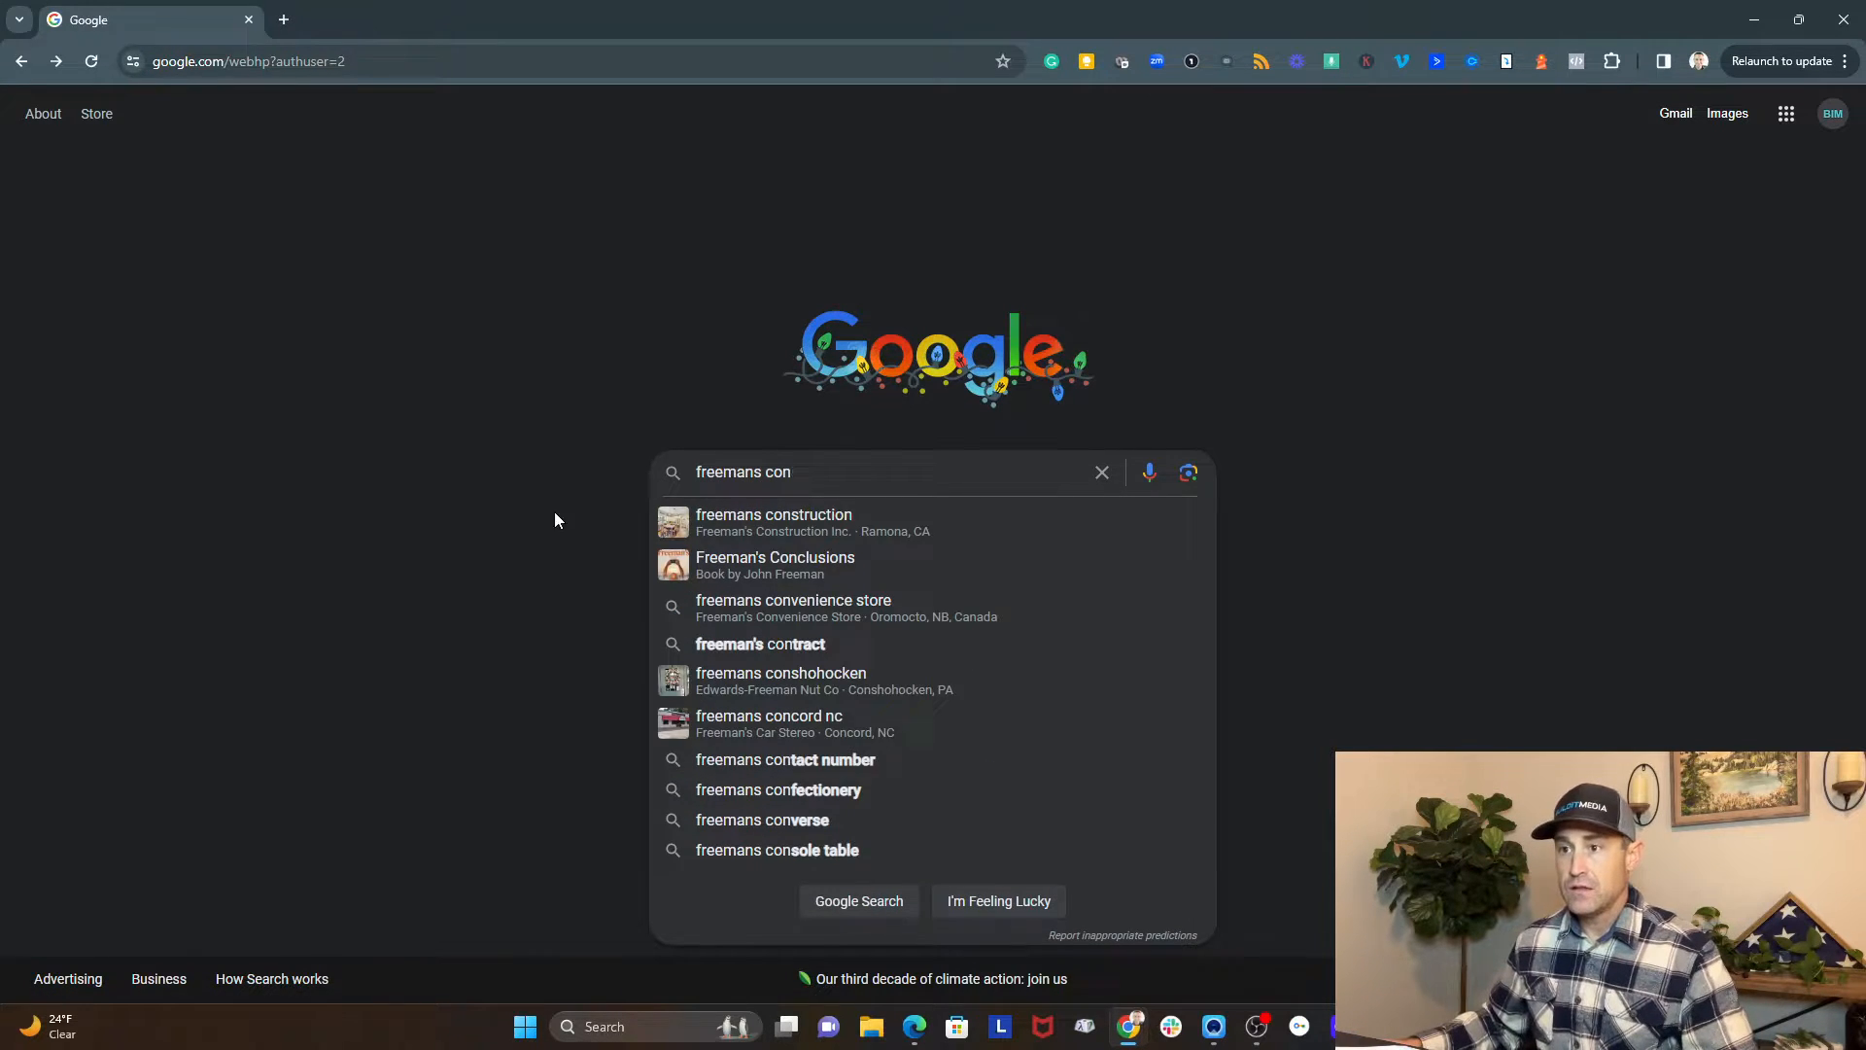
{"action": "left_click", "coordinate": [774, 514]}
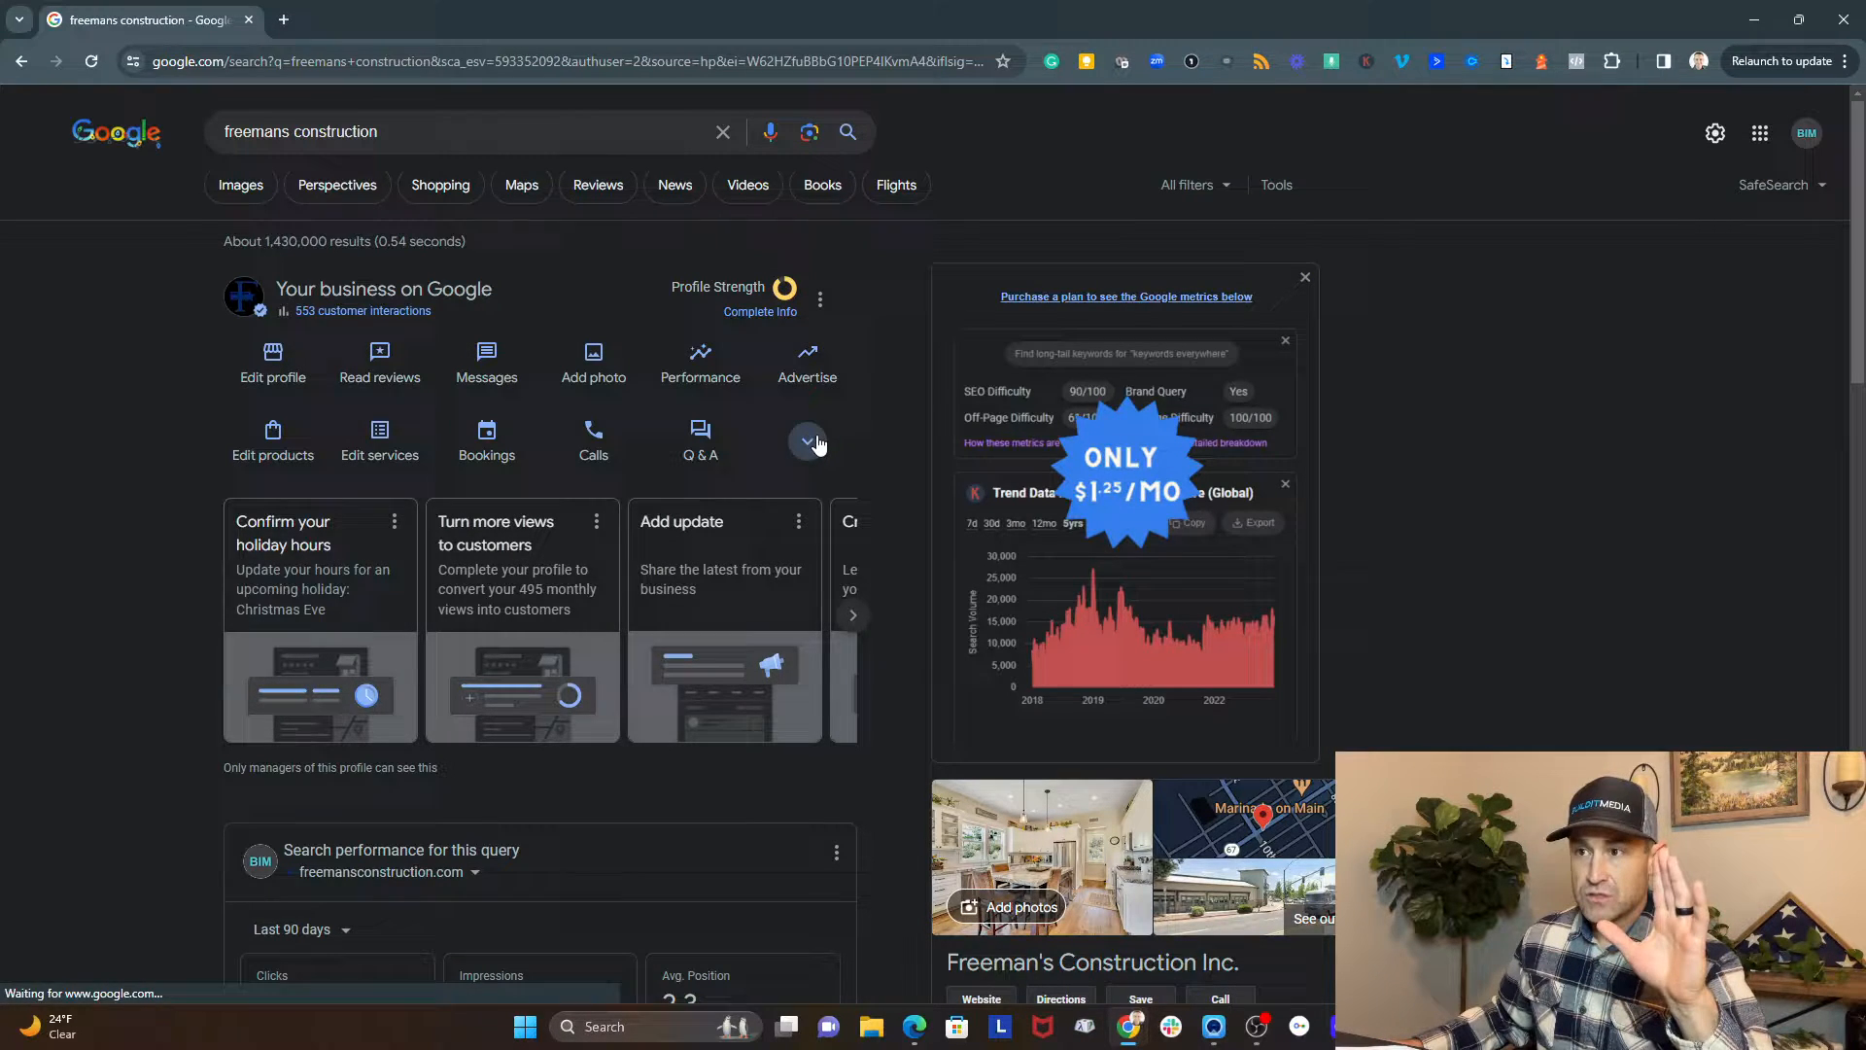
- Copy the customer review link, draft a Facebook share of it, and open a new tab
{"action": "left_click", "coordinate": [807, 442]}
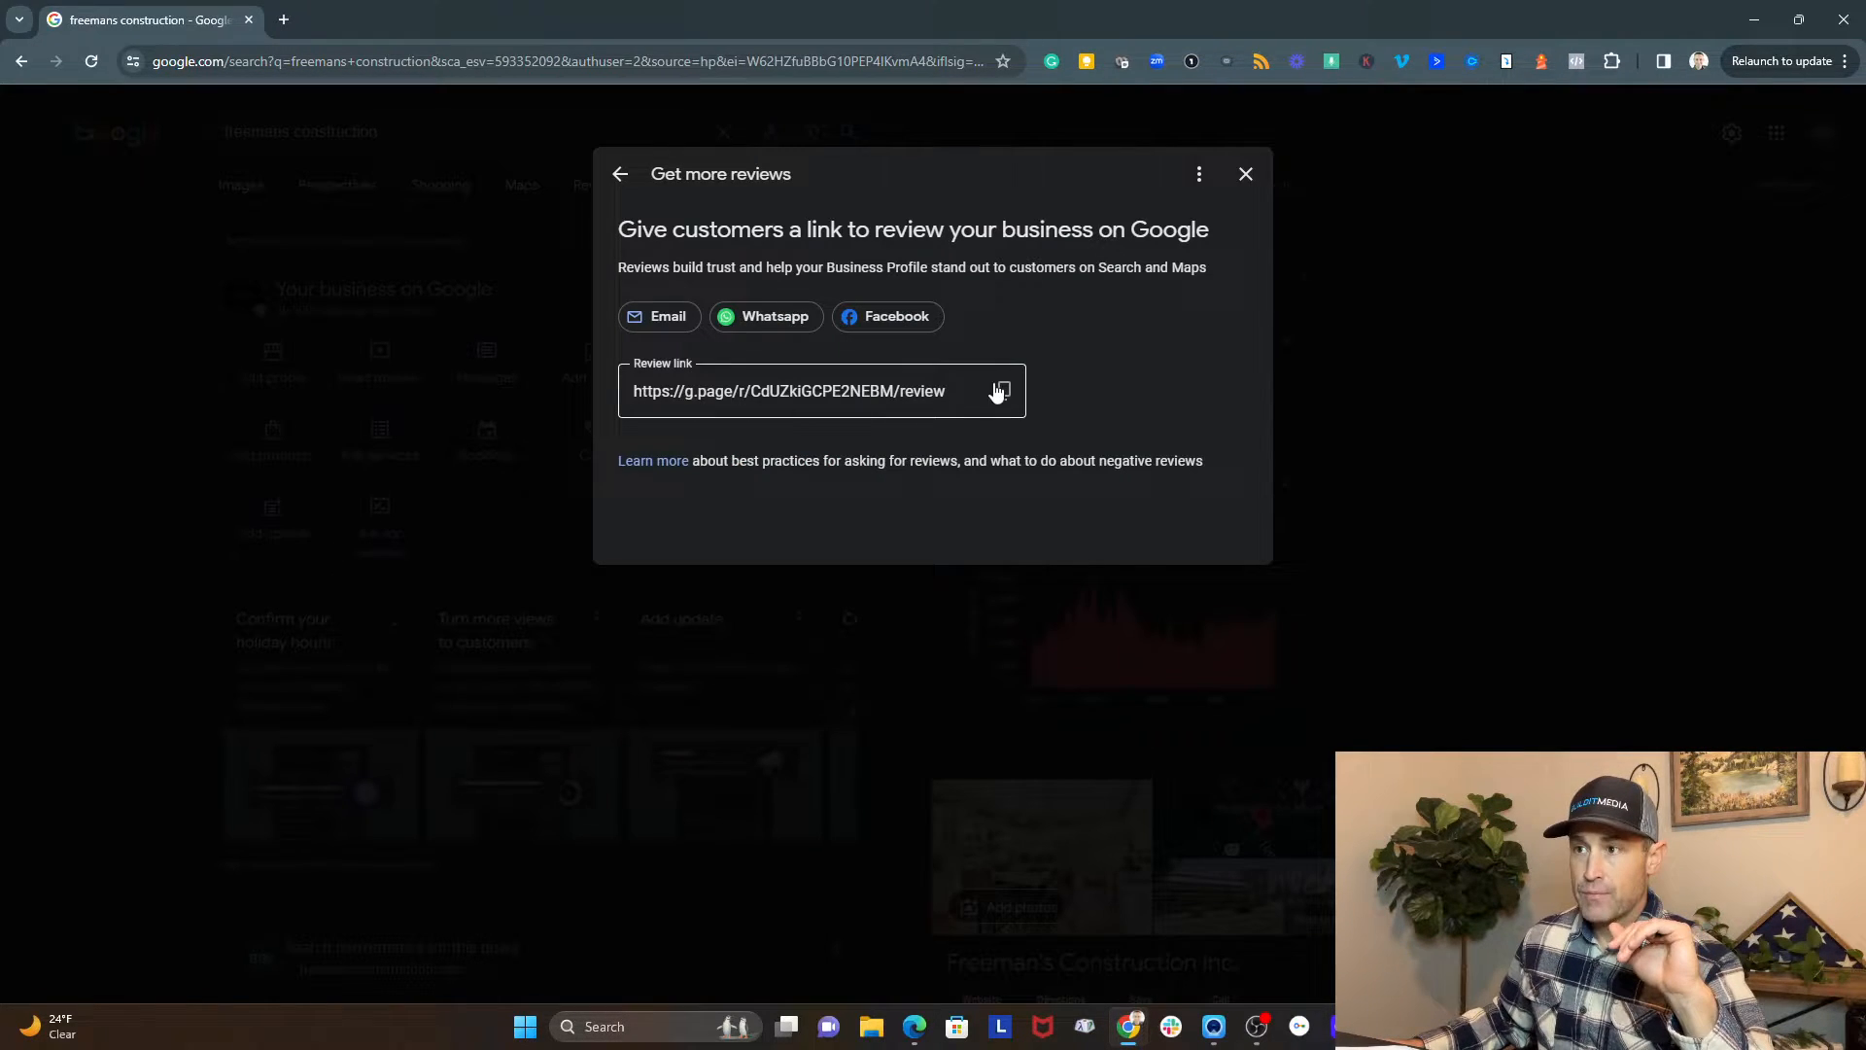
{"action": "left_click", "coordinate": [1000, 391]}
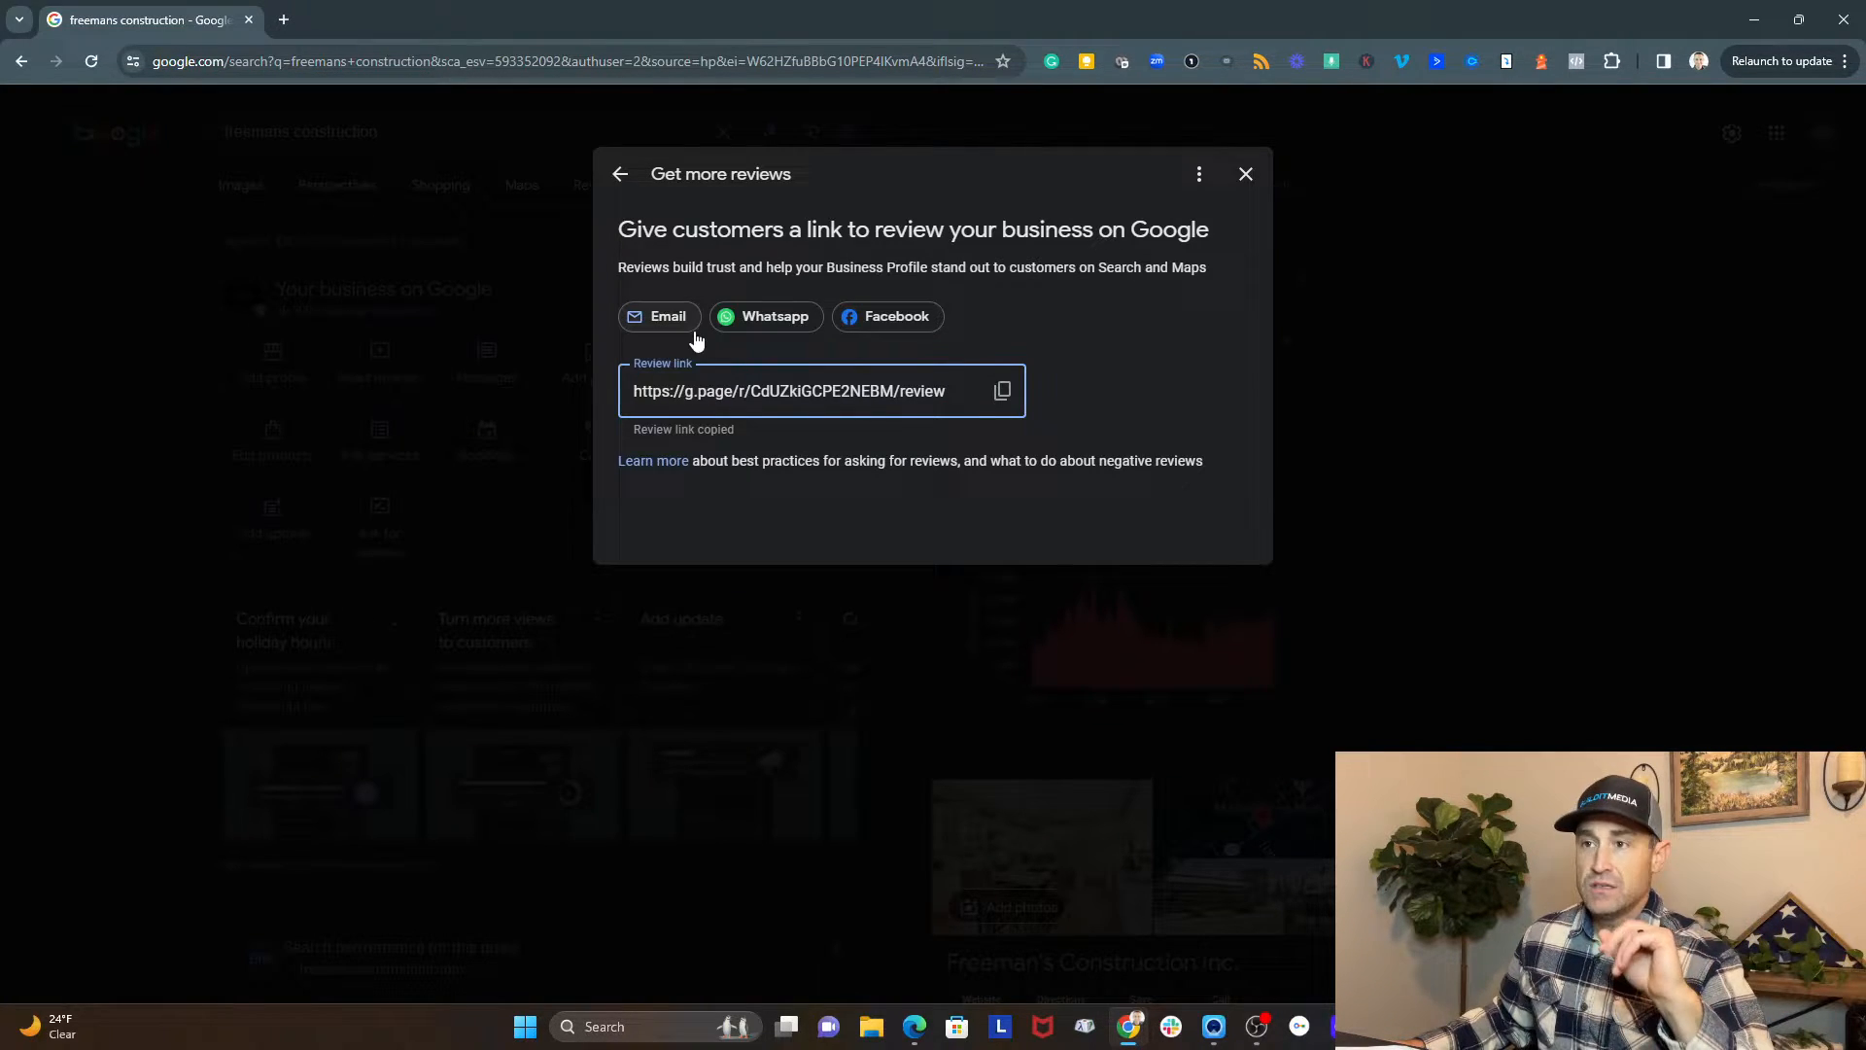
{"action": "mouse_move", "coordinate": [751, 315]}
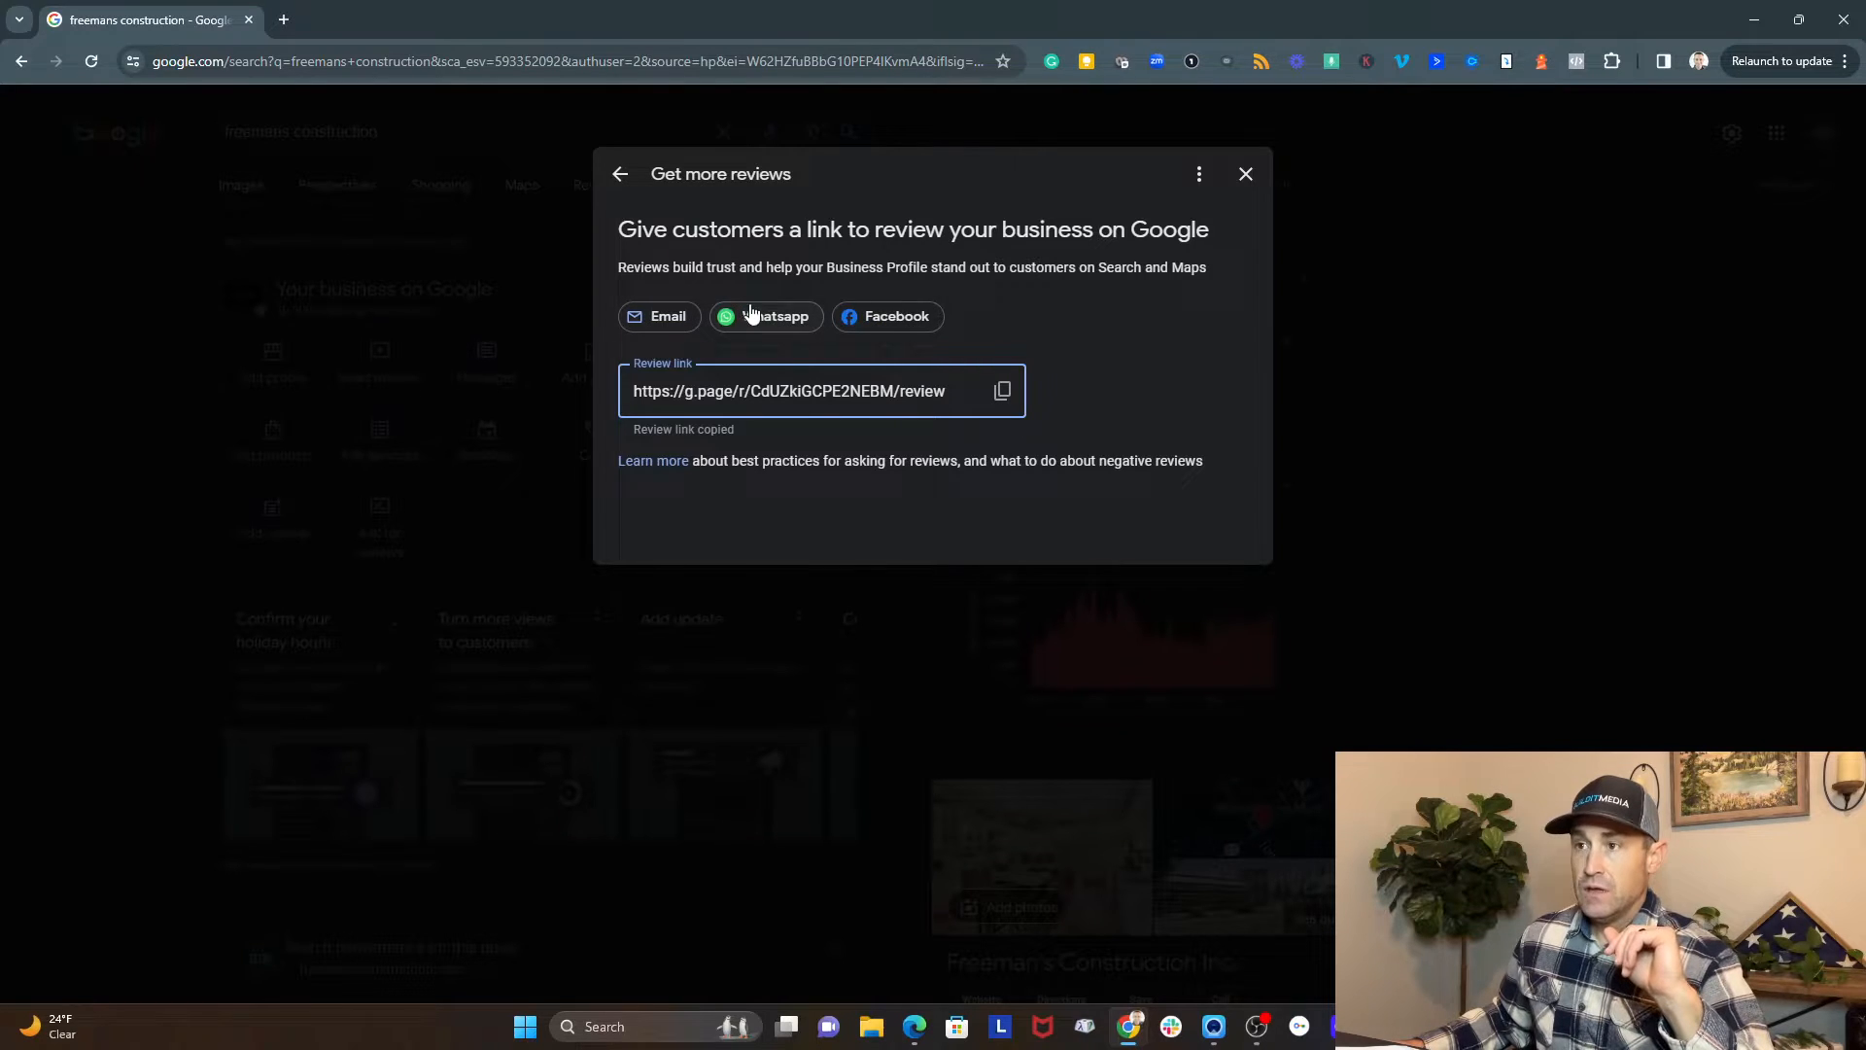
{"action": "left_click", "coordinate": [888, 316]}
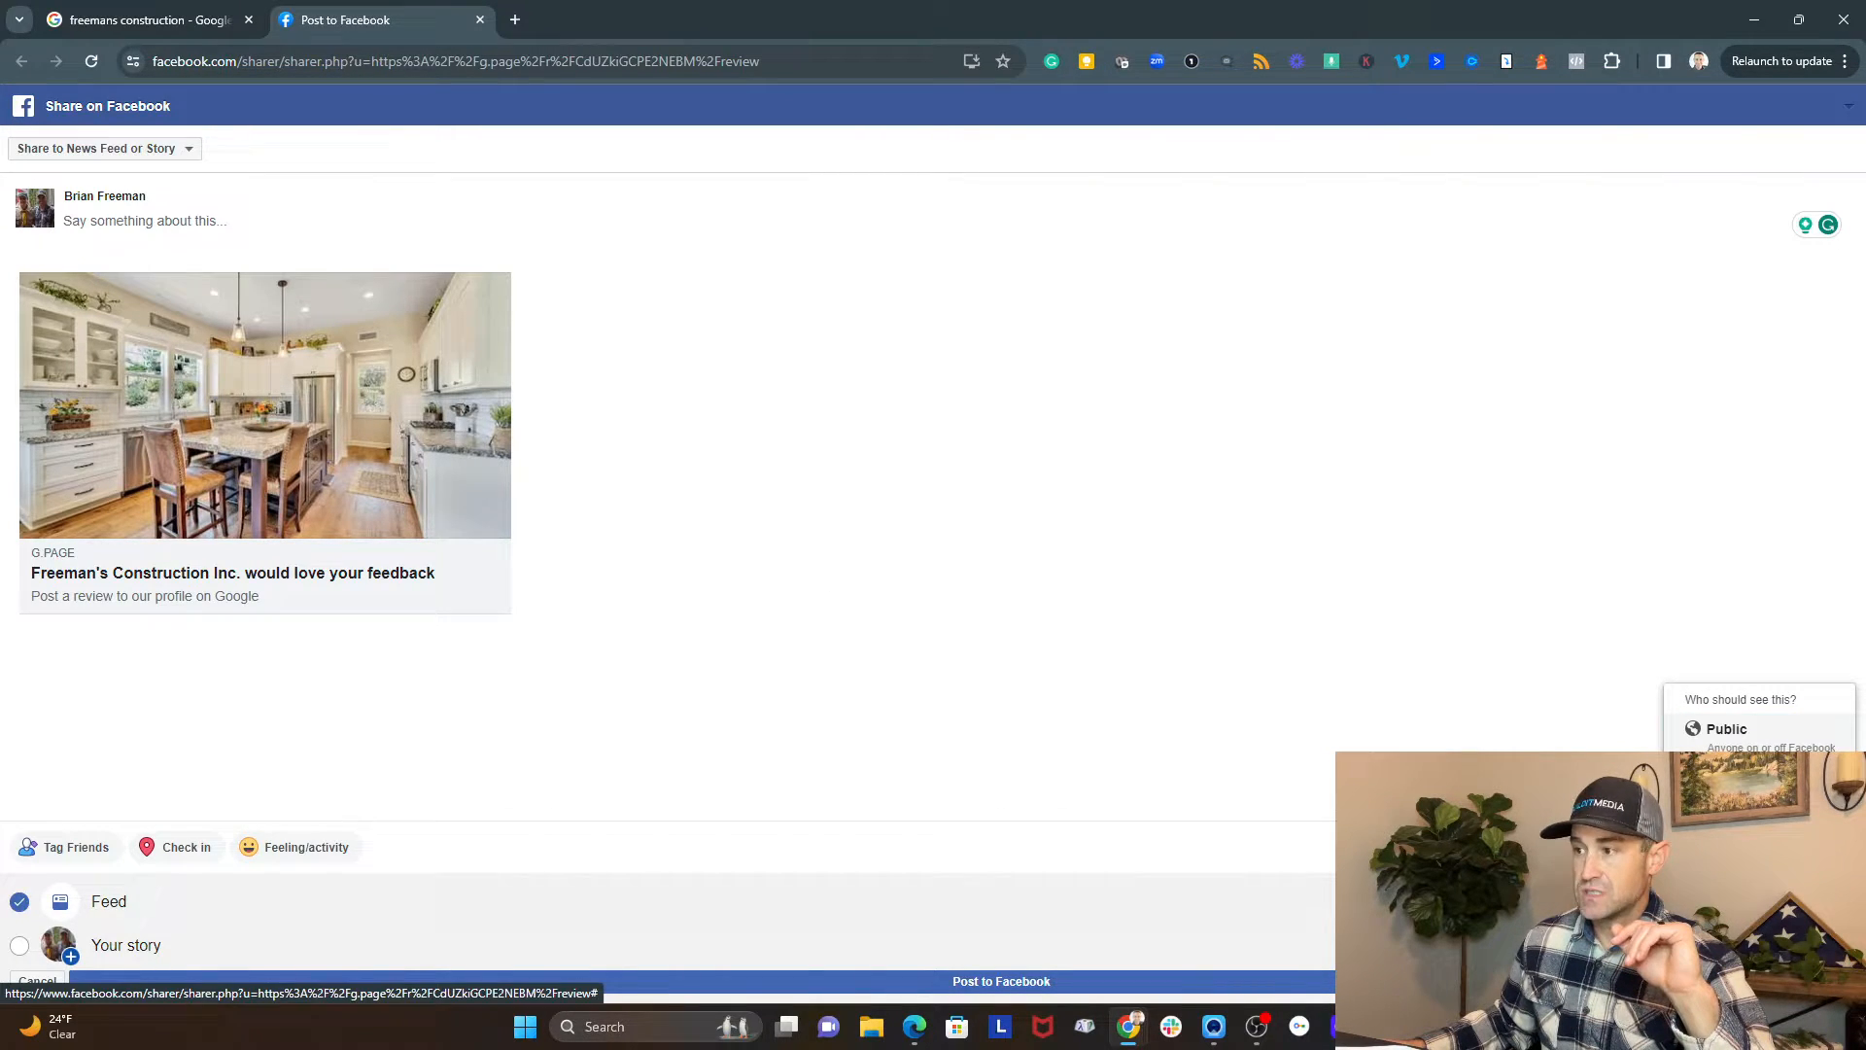
{"action": "left_click", "coordinate": [146, 19]}
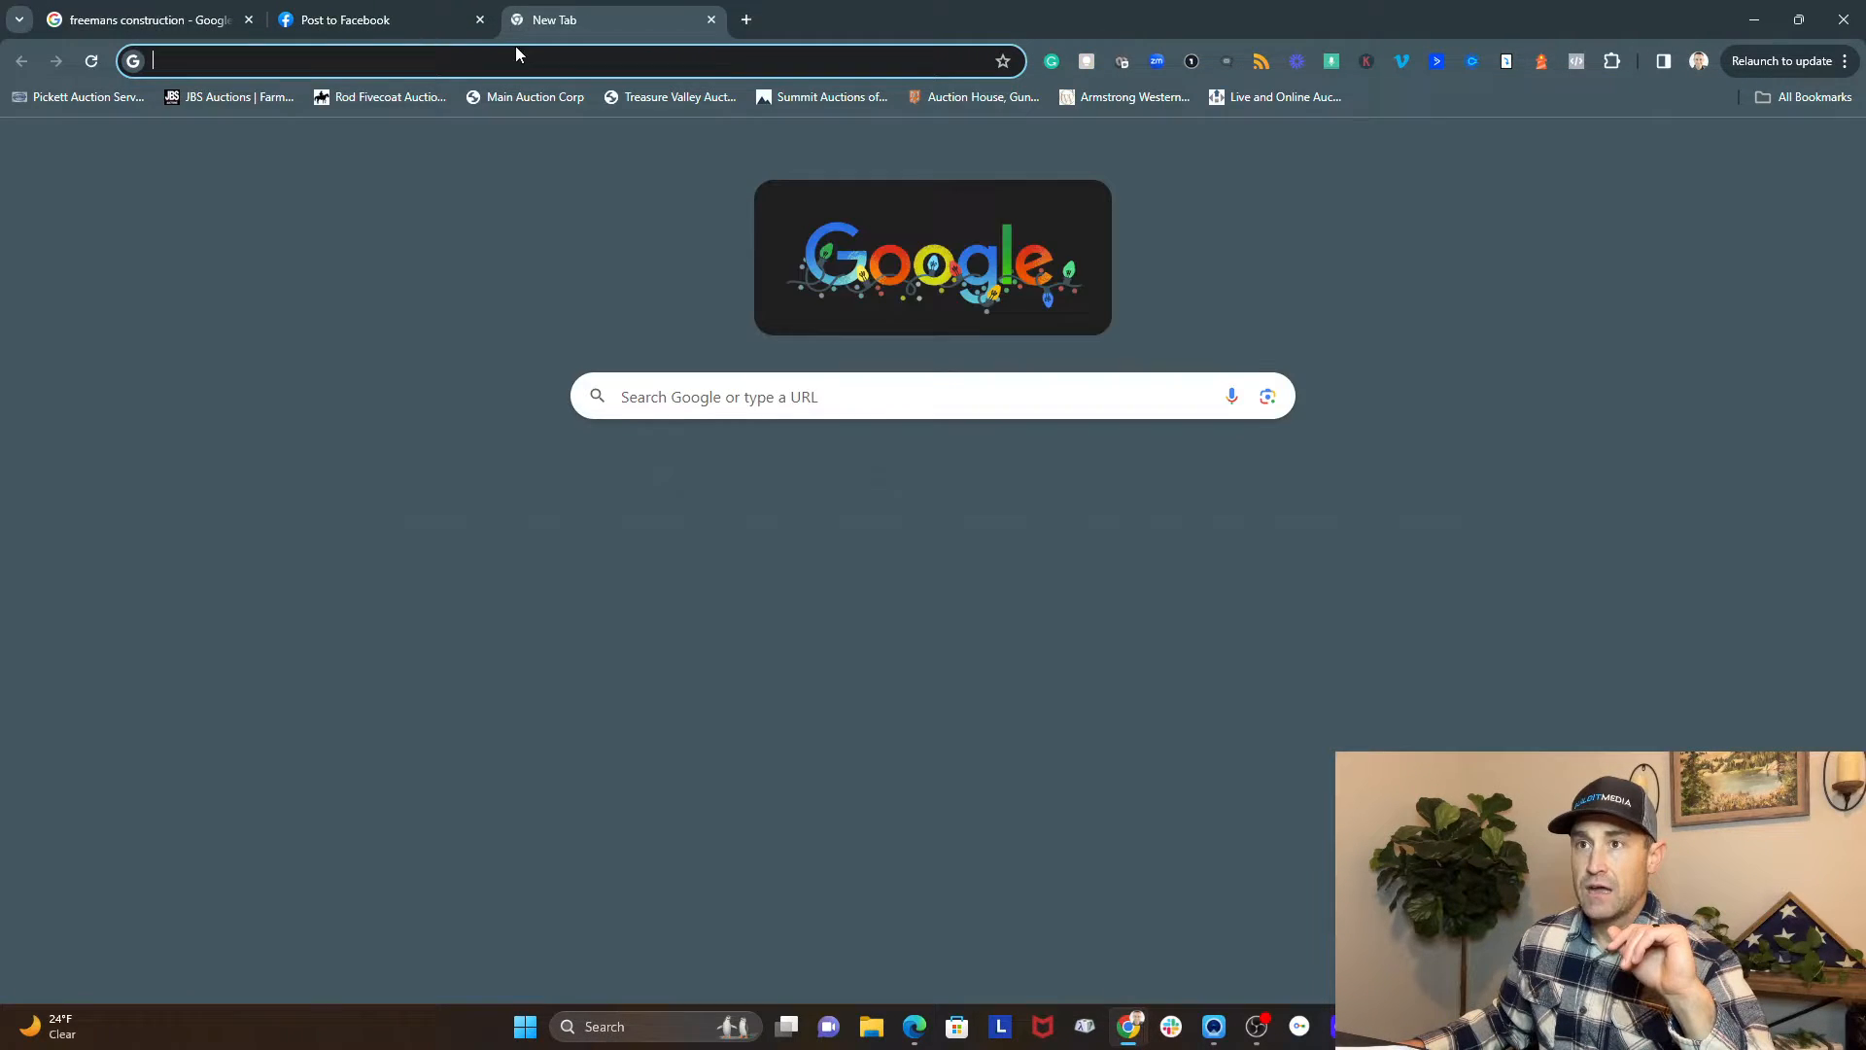
{"action": "type", "text": "https://g.page/r/CdUZkiGCPE2NEBM/review"}
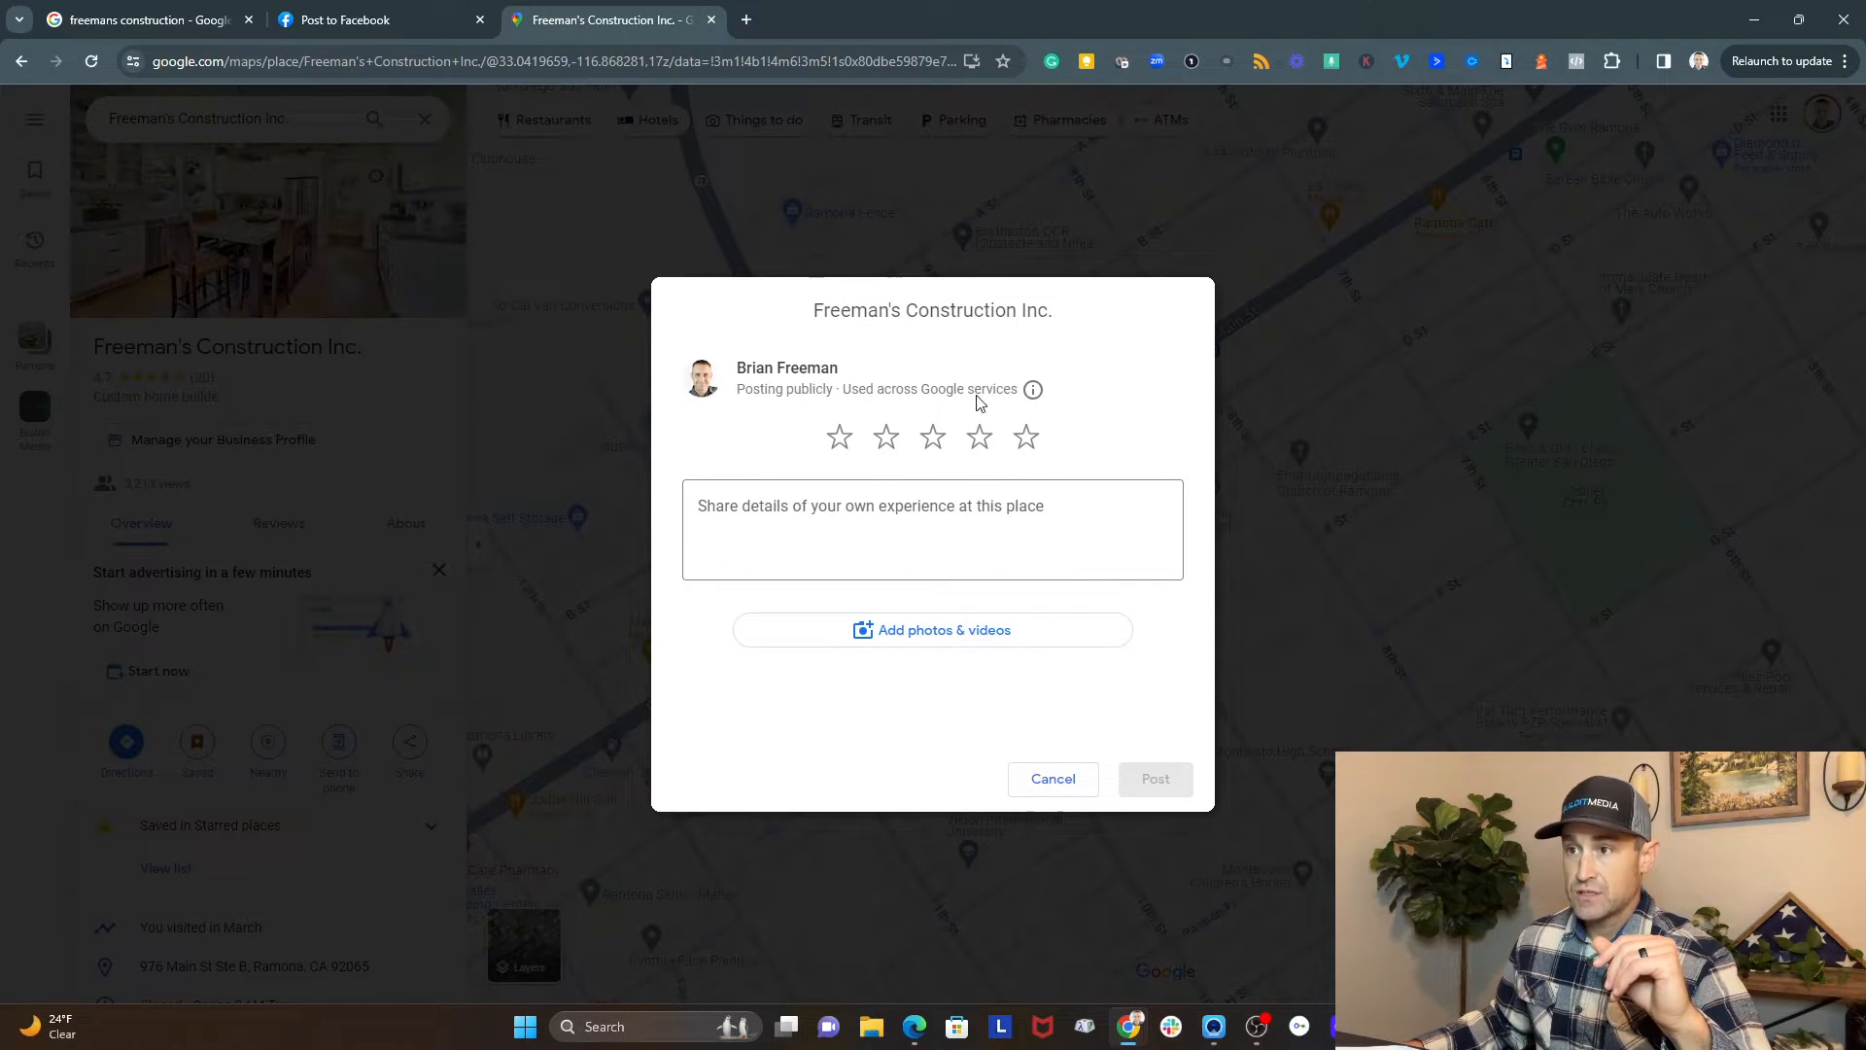
{"action": "mouse_move", "coordinate": [1003, 472]}
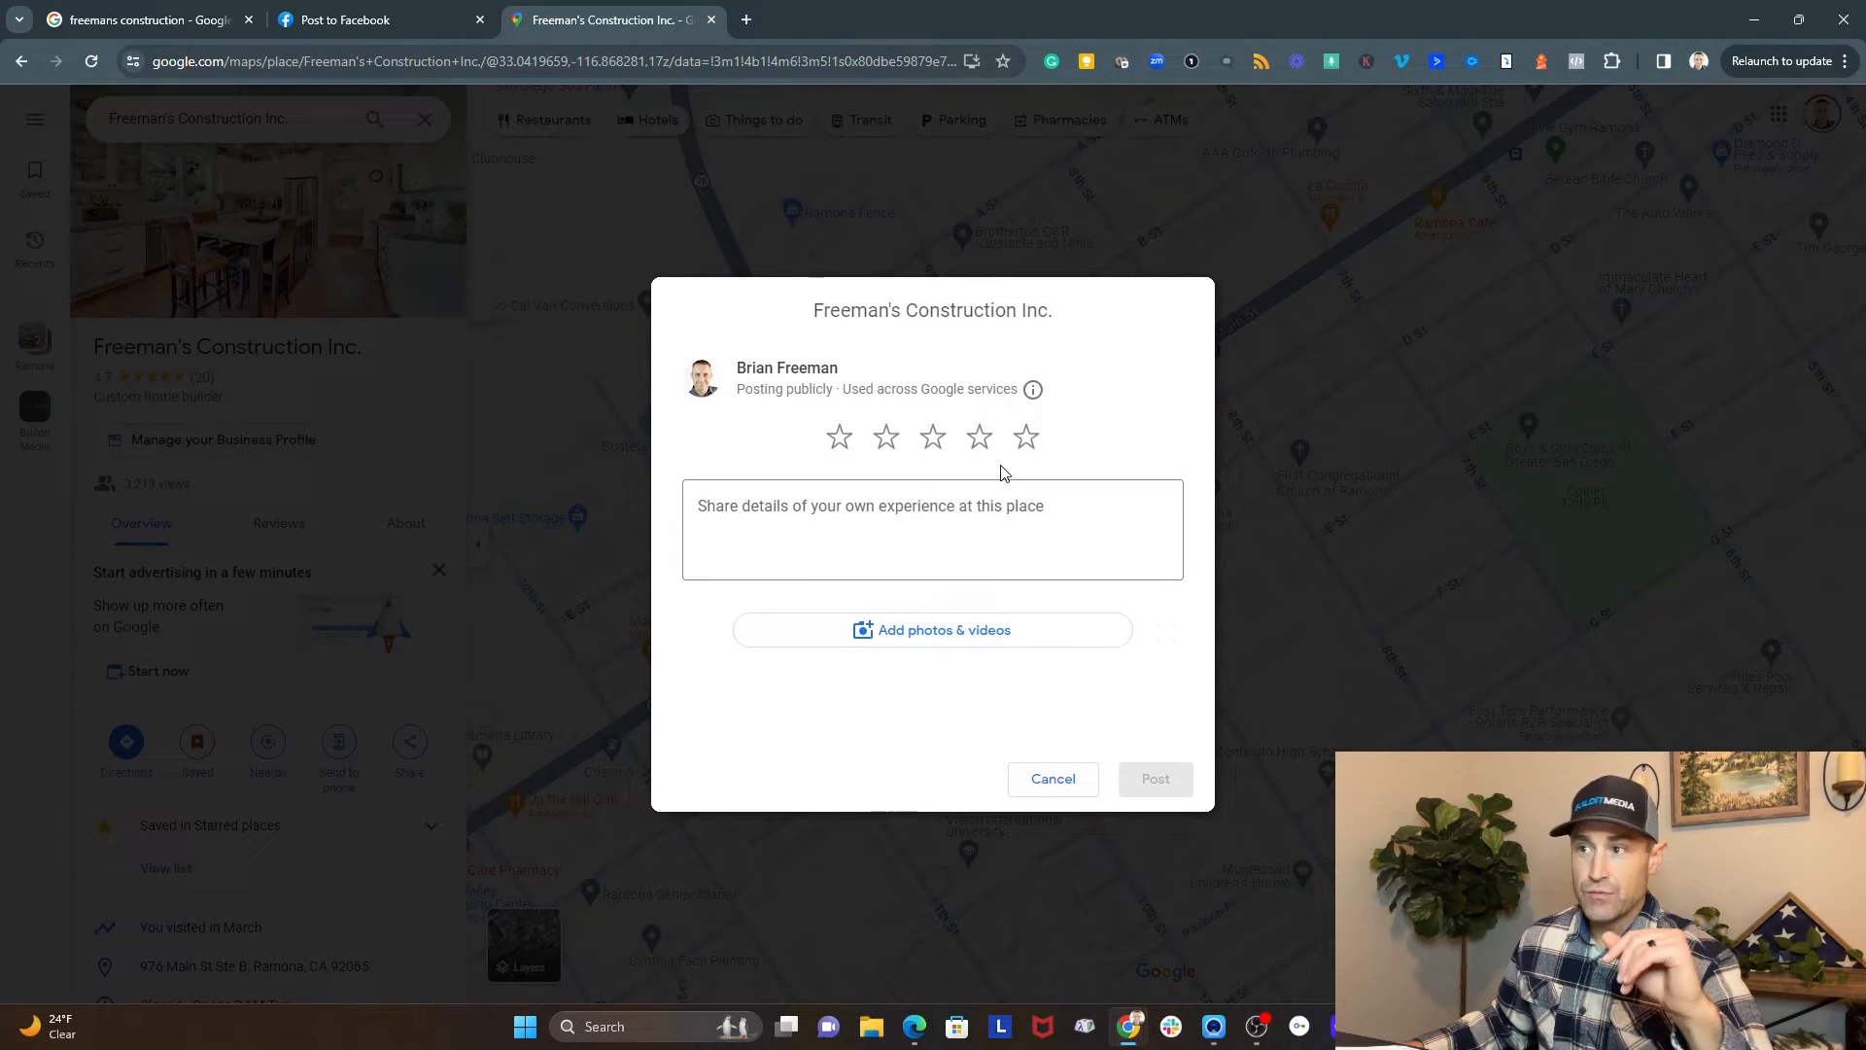
{"action": "left_click", "coordinate": [1025, 437]}
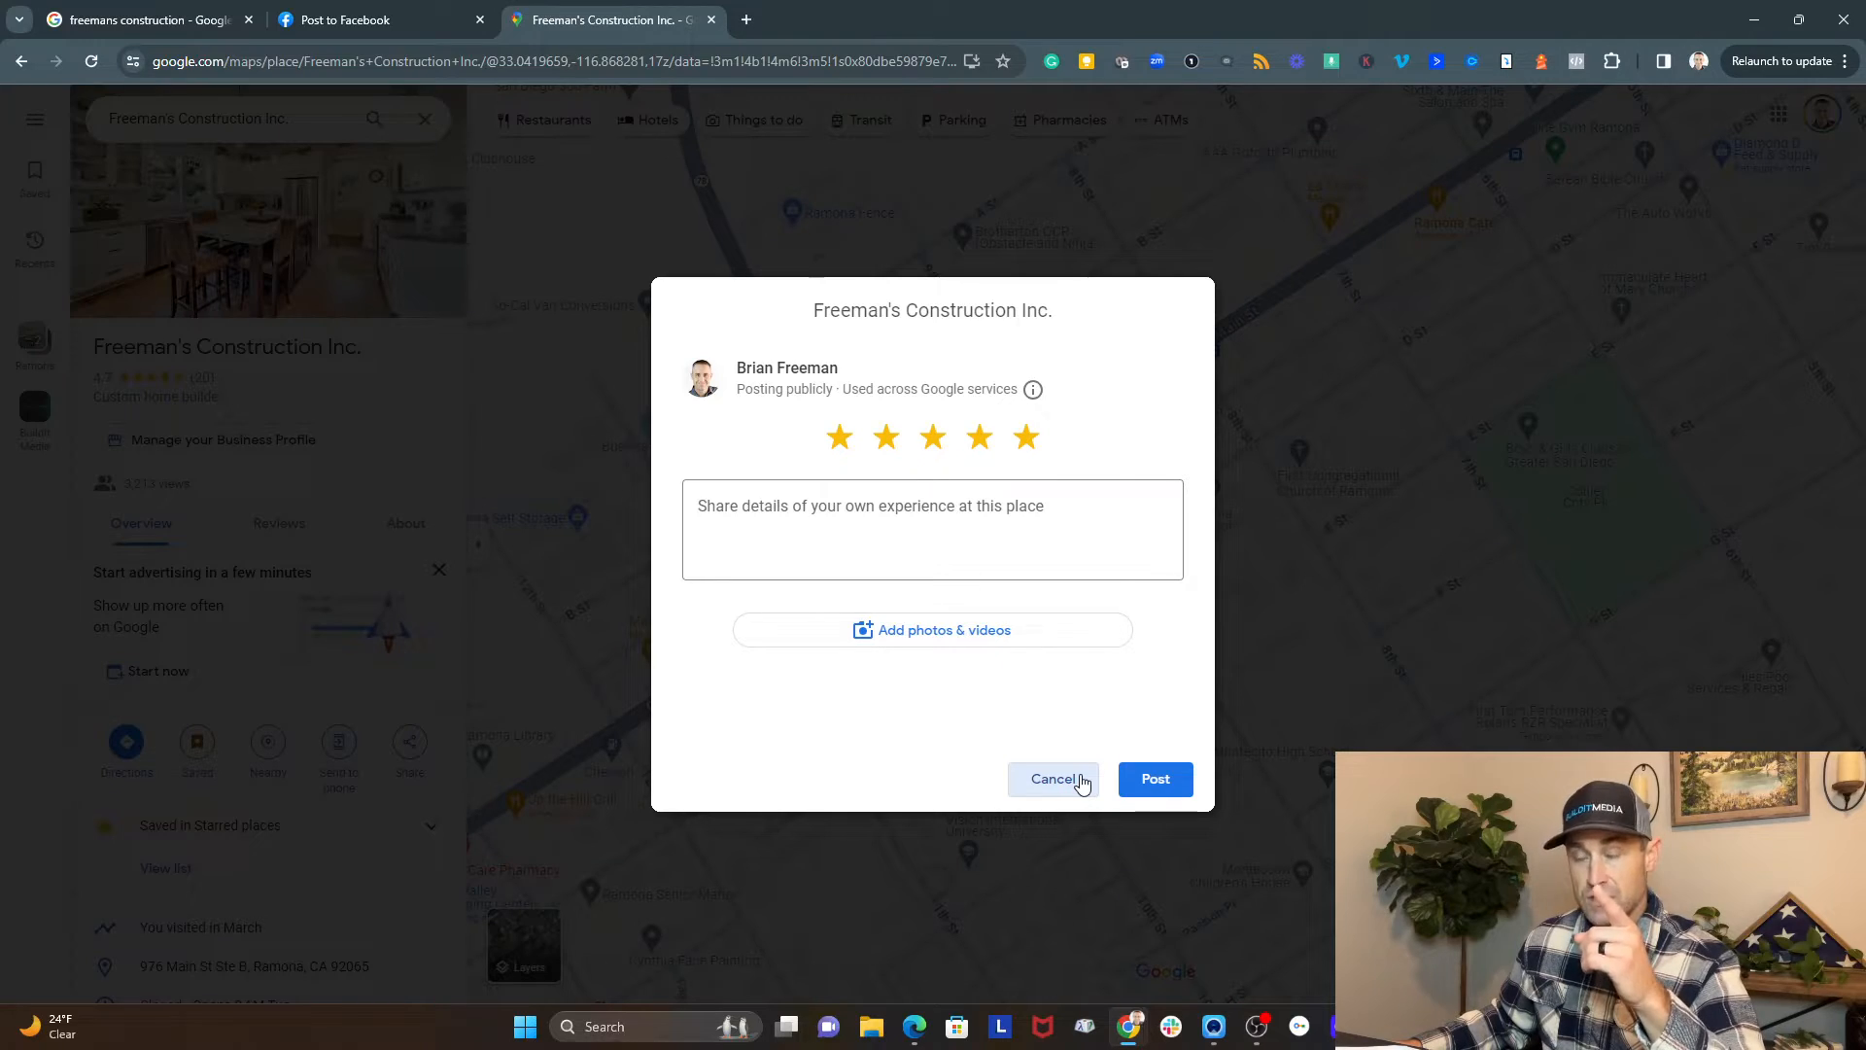
{"action": "left_click", "coordinate": [1052, 778]}
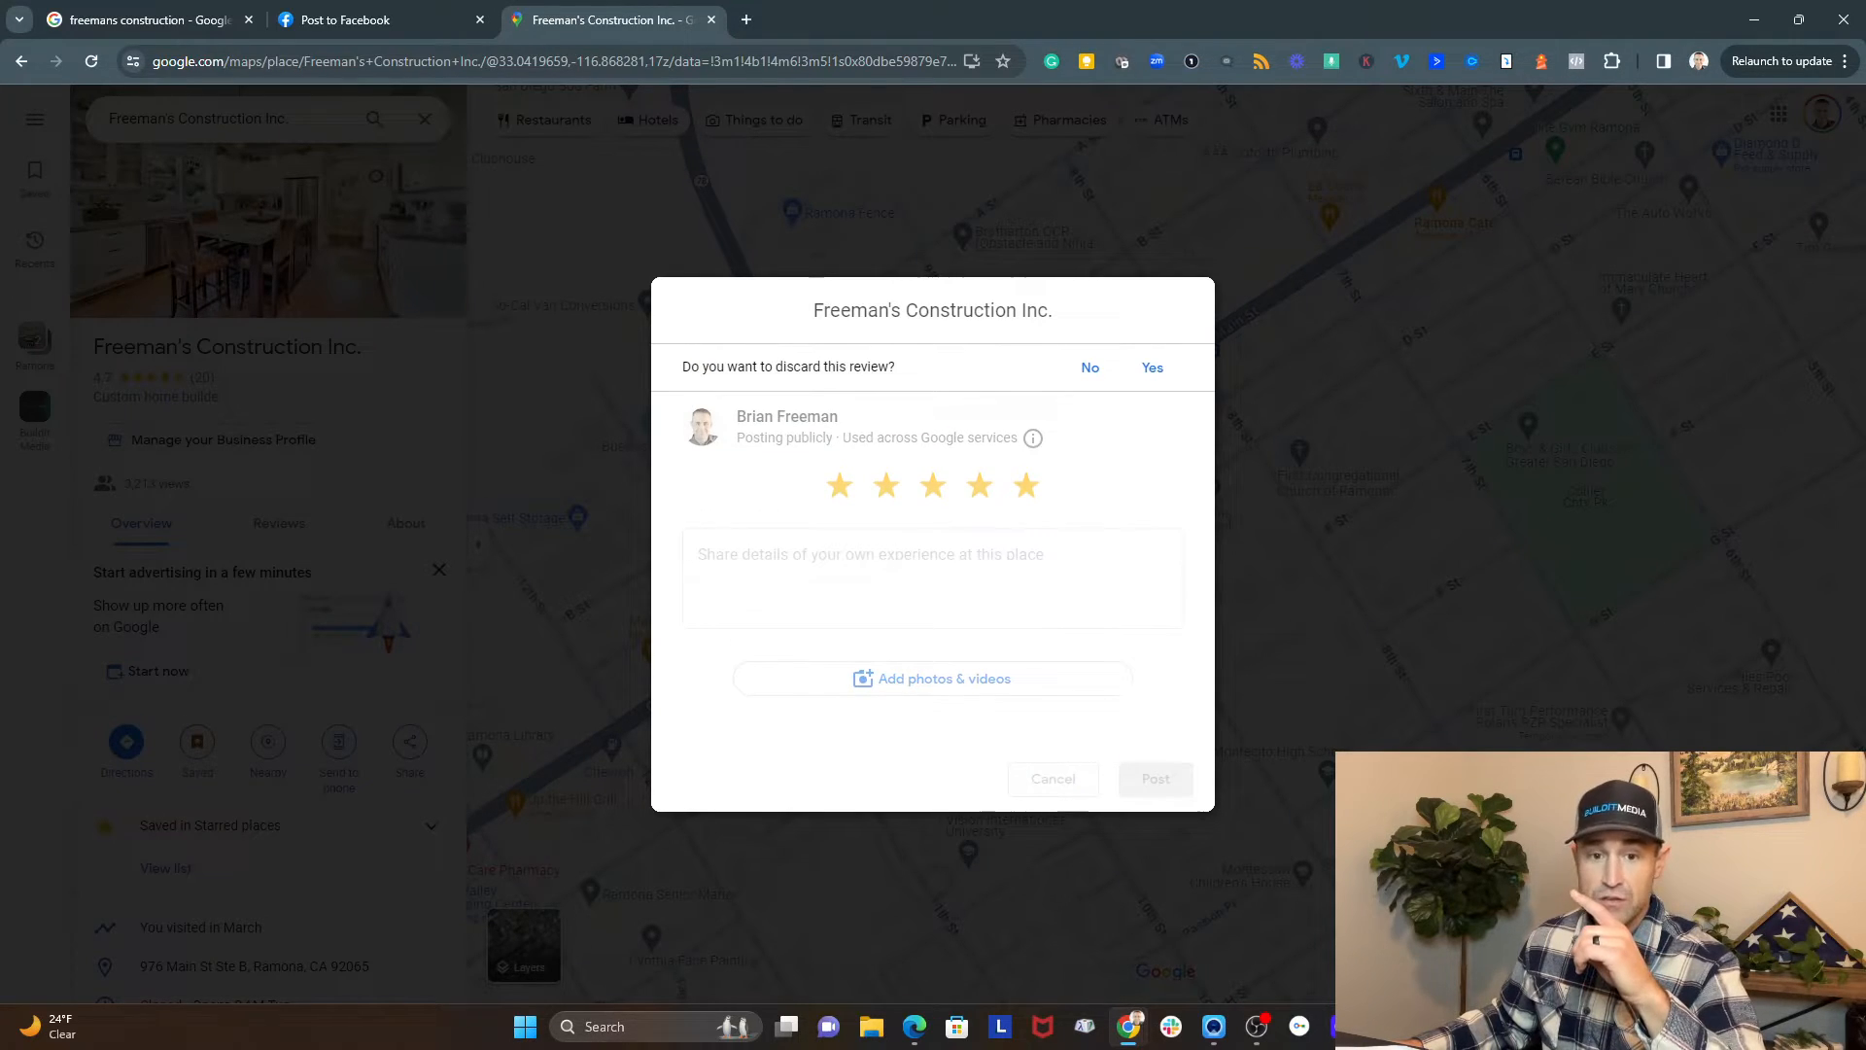